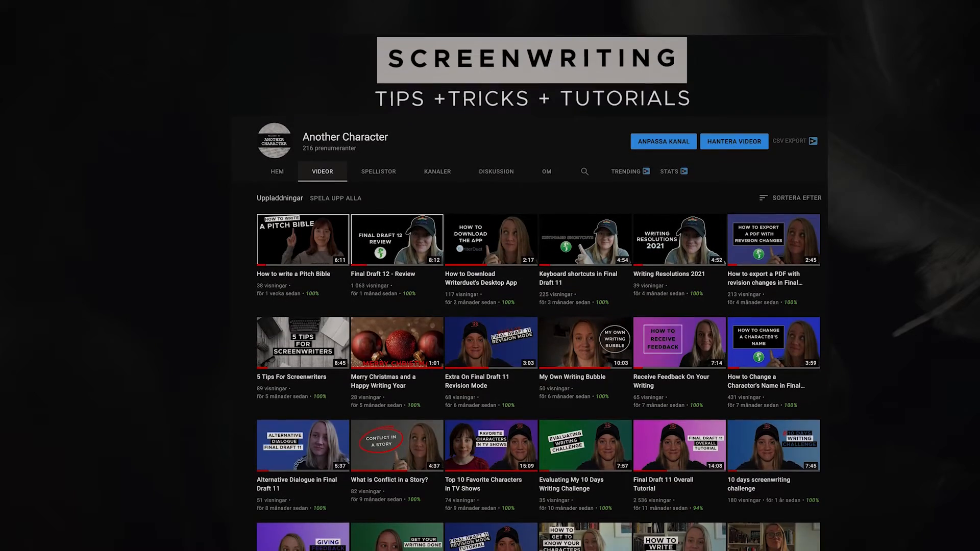
Play the '5 Tips For Screenwriters' video from the channel's uploads
{"action": "left_click", "coordinate": [302, 343]}
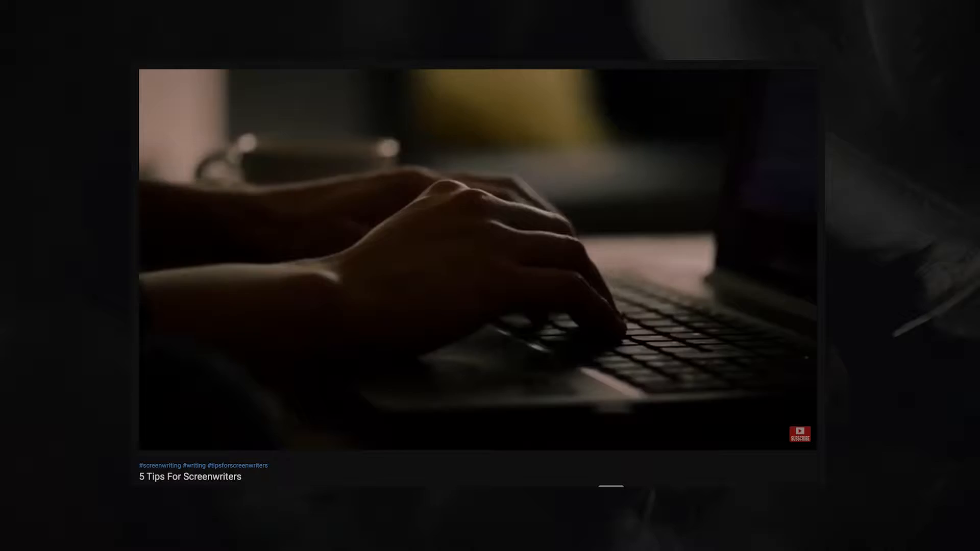
{"action": "left_click", "coordinate": [138, 9]}
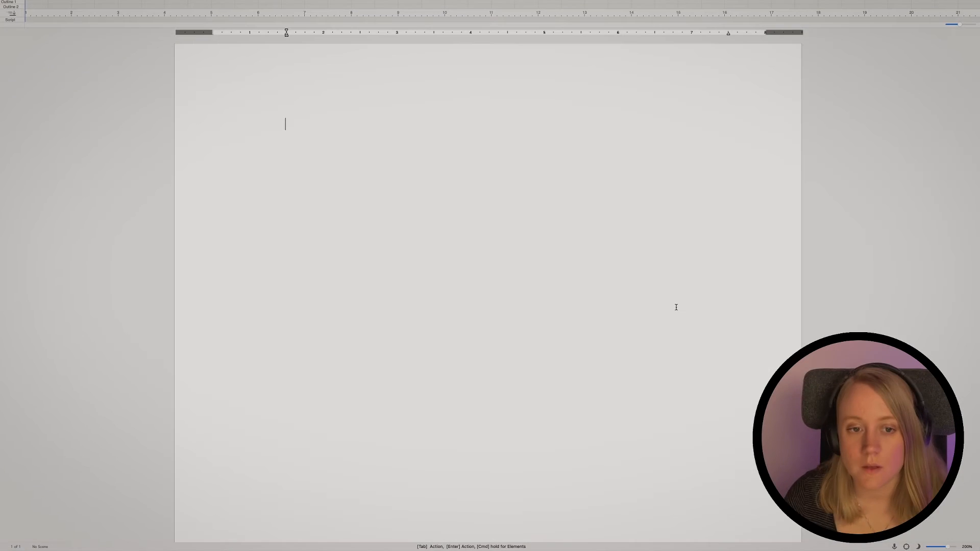
{"action": "mouse_move", "coordinate": [645, 202]}
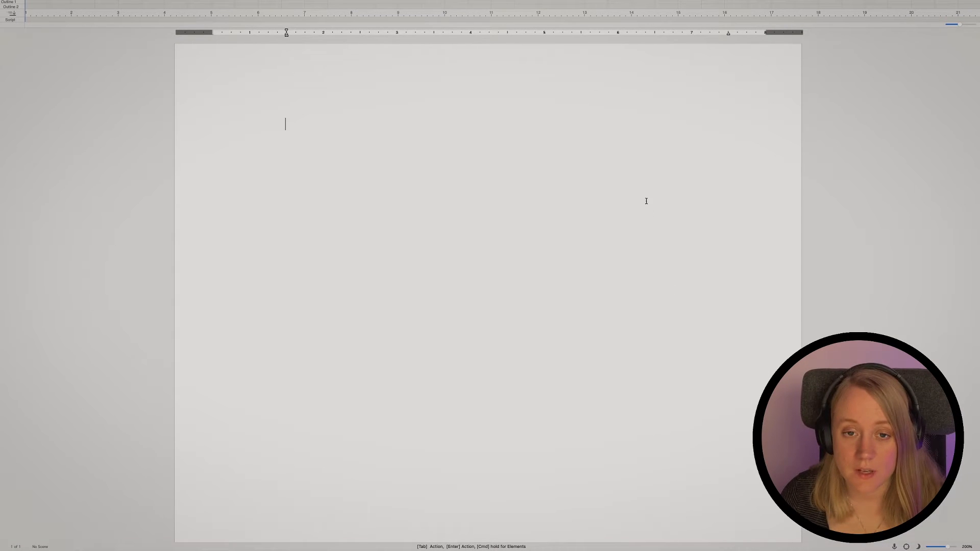
Browse the New Document template lists under Script, TV and My Templates categories
{"action": "left_click", "coordinate": [65, 4]}
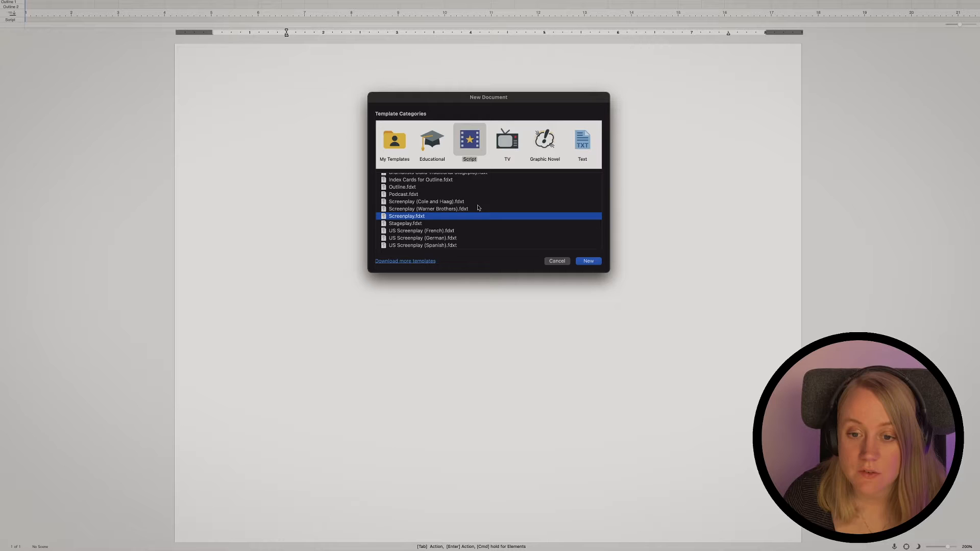
{"action": "scroll", "scroll_direction": "up", "scroll_amount": 3}
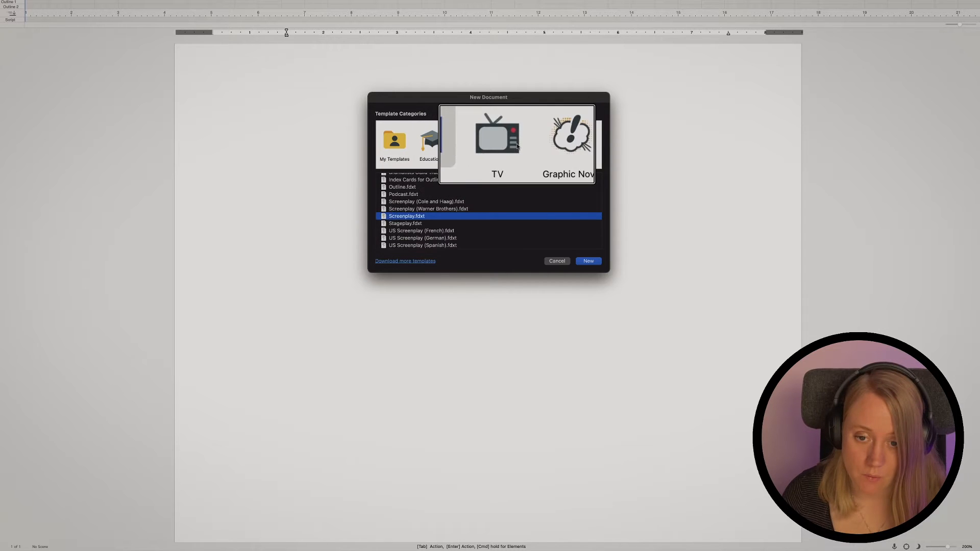
{"action": "left_click", "coordinate": [508, 139]}
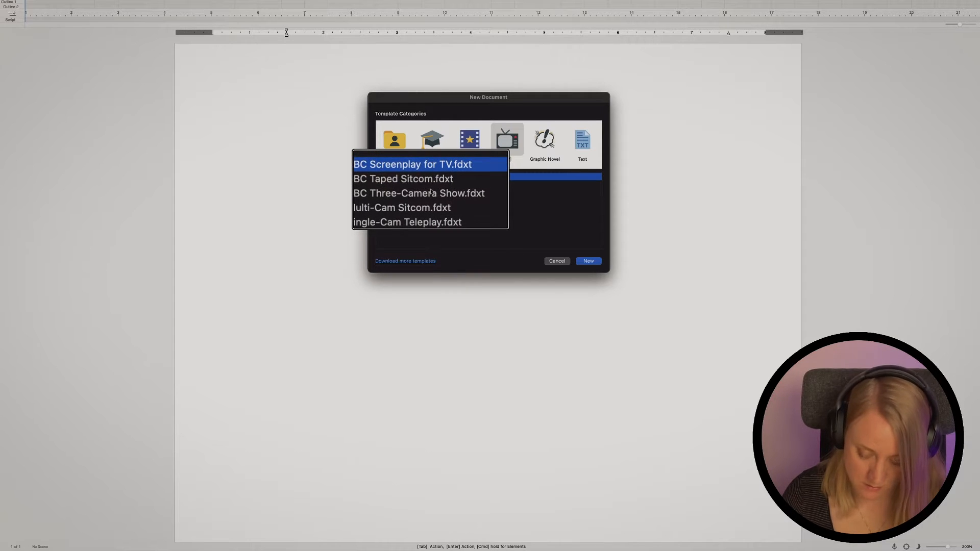
{"action": "left_click", "coordinate": [394, 141]}
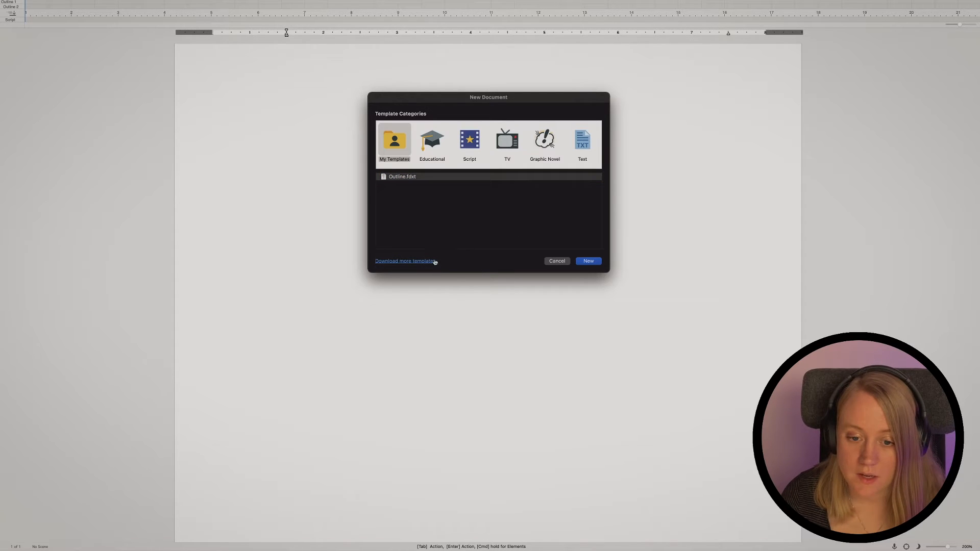
{"action": "left_click", "coordinate": [469, 144]}
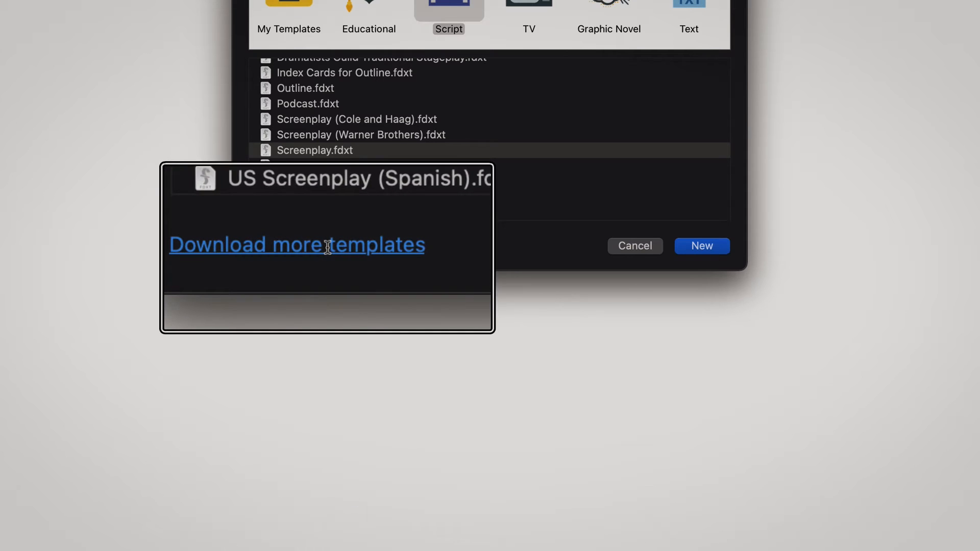
Browse the Script Templates download page, viewing the Classic and Standard TV template lists
{"action": "left_click", "coordinate": [296, 244]}
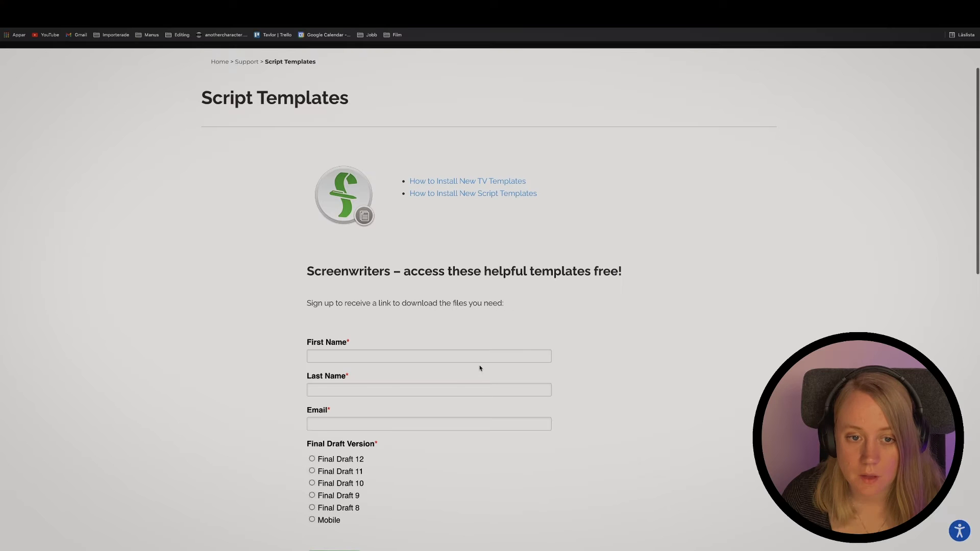
{"action": "scroll", "scroll_direction": "down", "scroll_amount": 3}
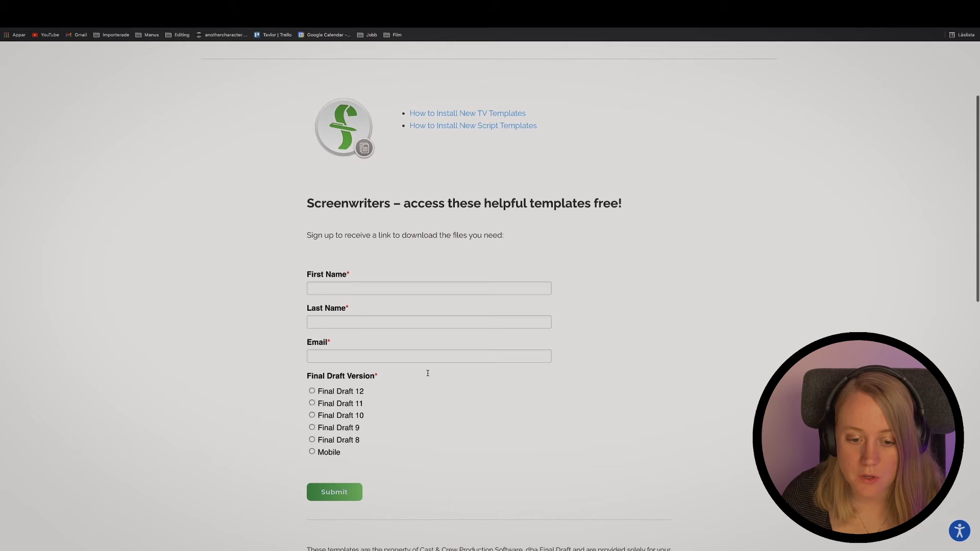
{"action": "scroll", "scroll_direction": "down", "scroll_amount": 3}
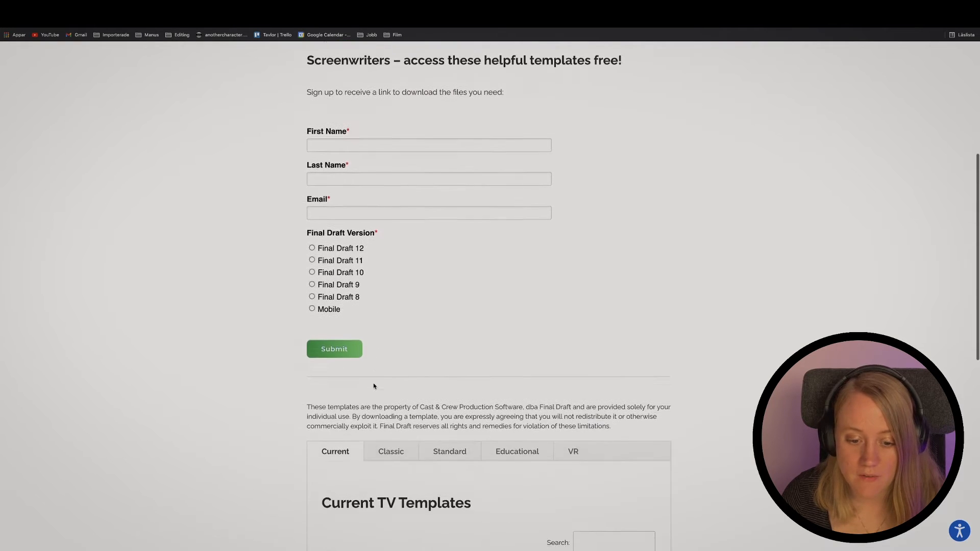
{"action": "scroll", "scroll_direction": "down", "scroll_amount": 3}
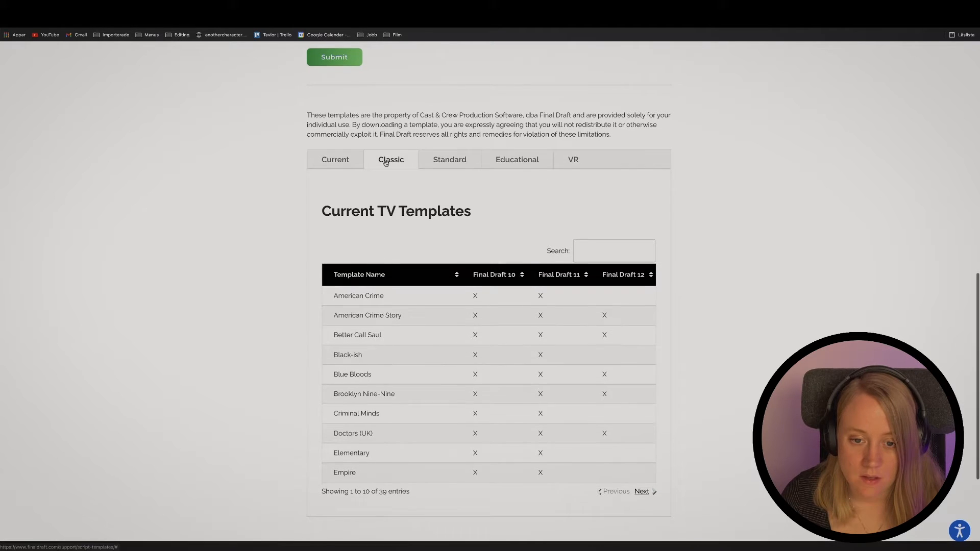
{"action": "left_click", "coordinate": [390, 159]}
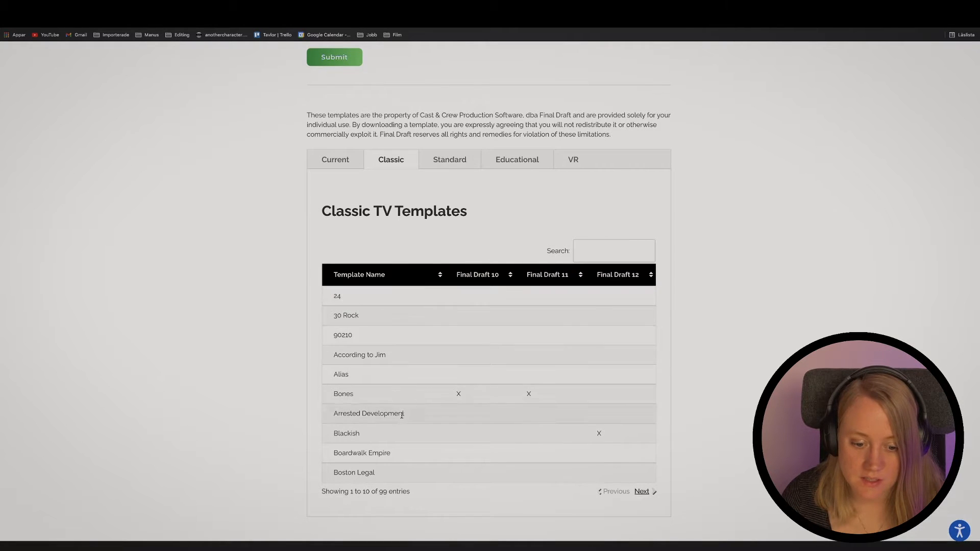
{"action": "left_click", "coordinate": [450, 160]}
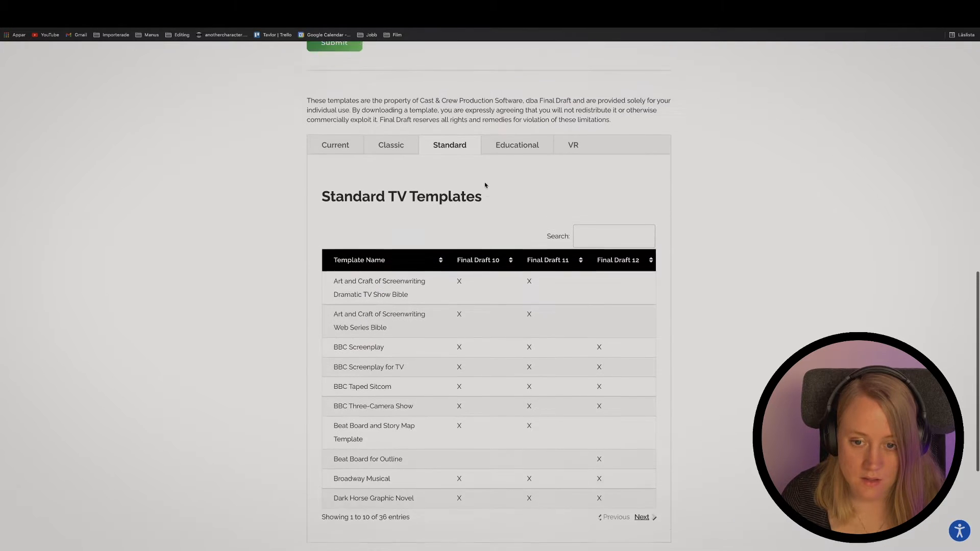
{"action": "left_click", "coordinate": [517, 144]}
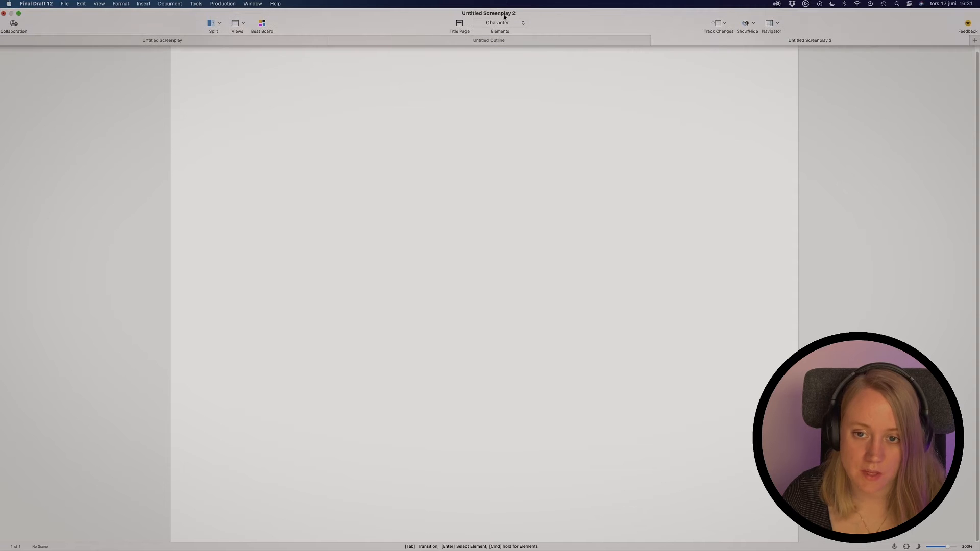
{"action": "left_click", "coordinate": [497, 23]}
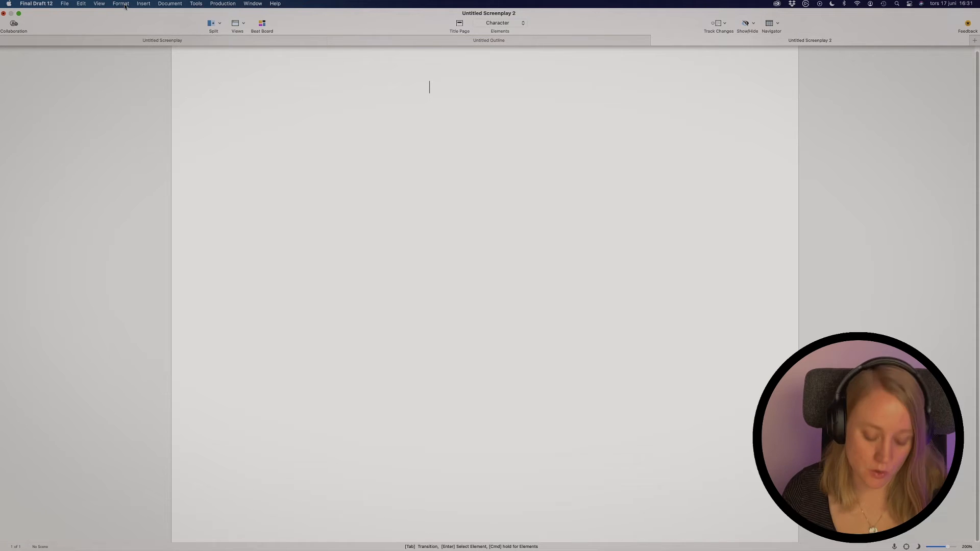
Inspect the Character element's Font and Basic settings, then the Outline 1 element, in Elements
{"action": "left_click", "coordinate": [121, 4]}
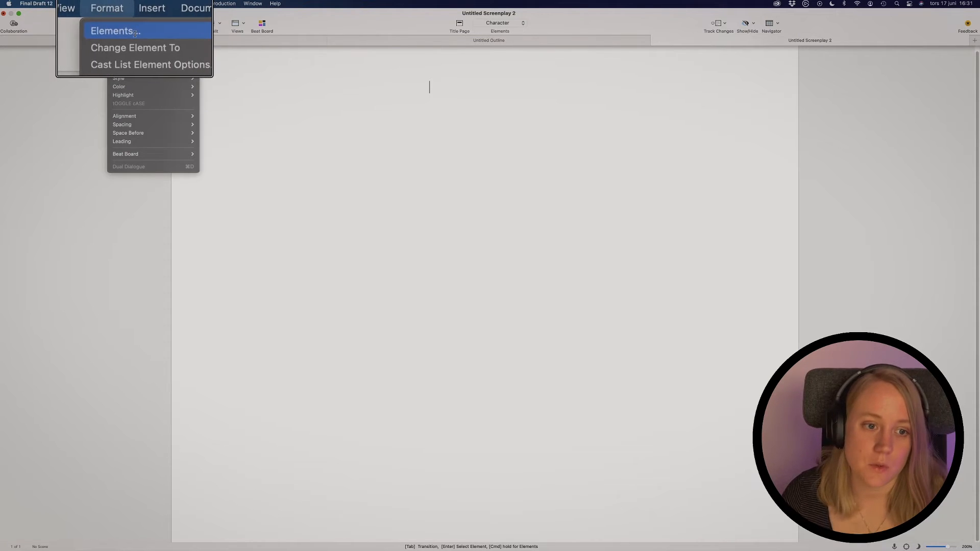
{"action": "left_click", "coordinate": [112, 31]}
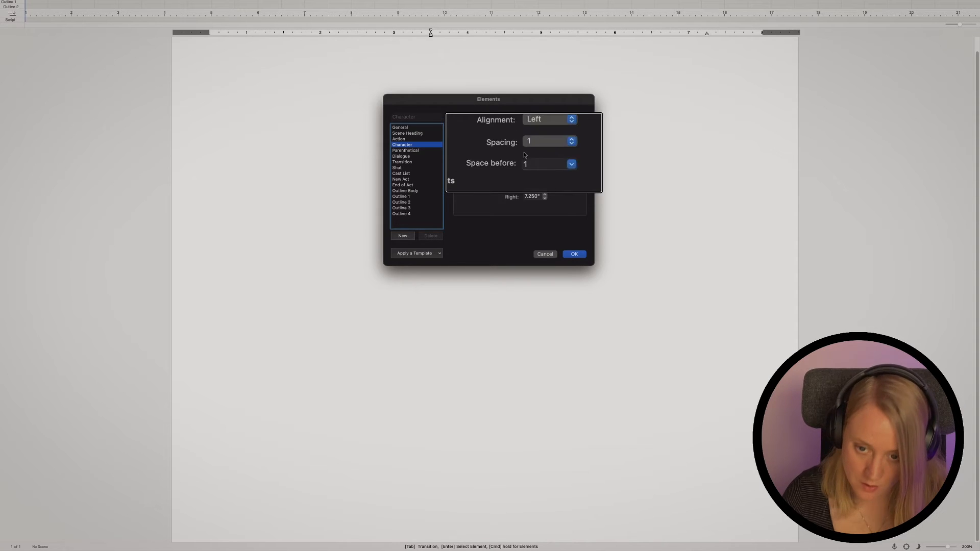
{"action": "left_click", "coordinate": [492, 116]}
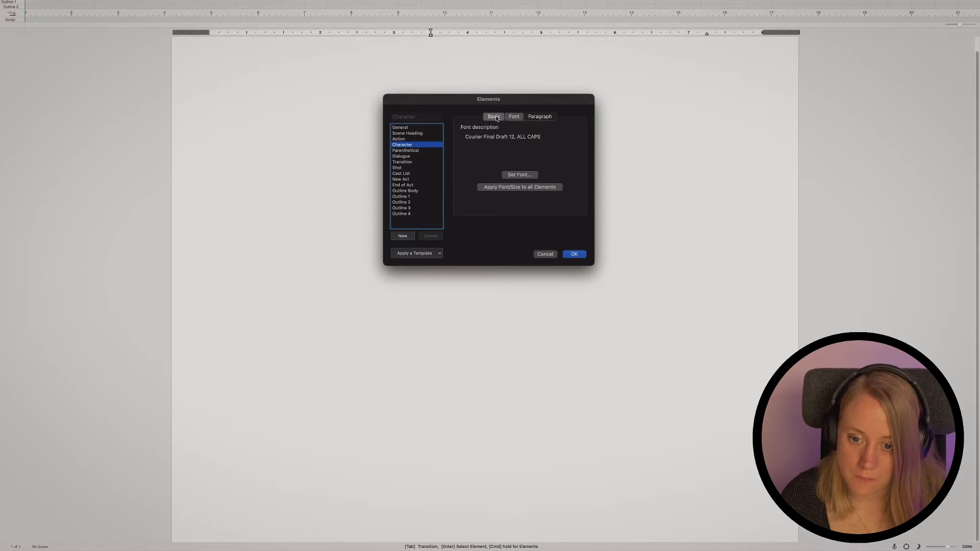
{"action": "left_click", "coordinate": [493, 116]}
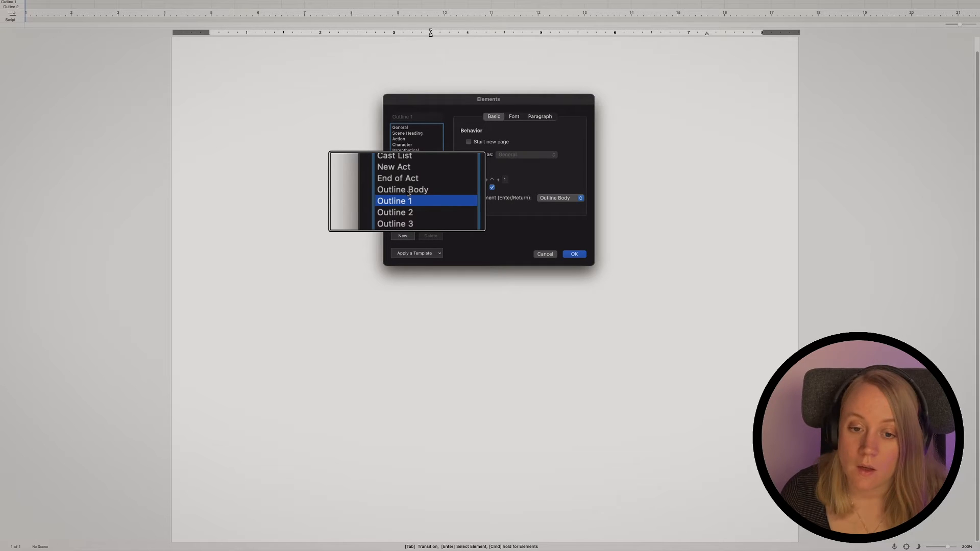
{"action": "left_click", "coordinate": [394, 201]}
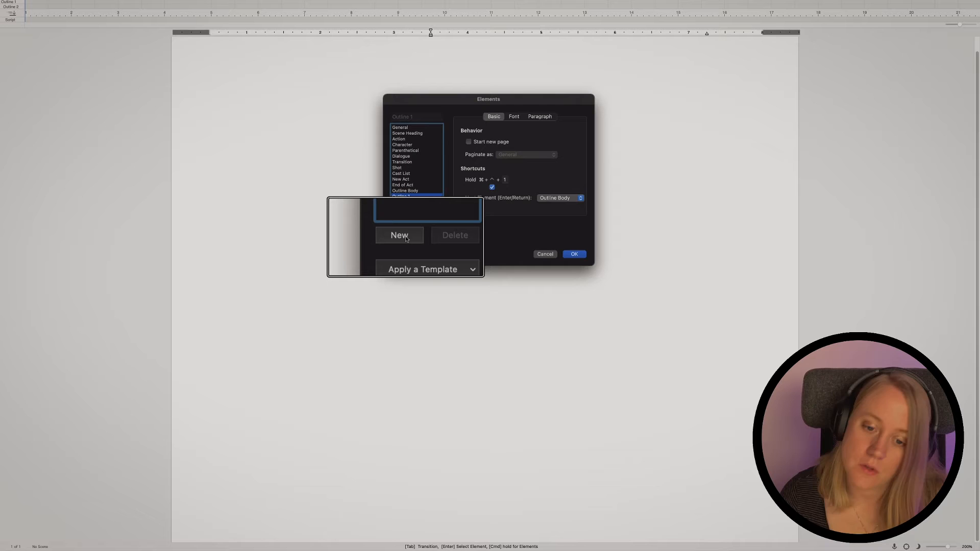
Add a new element named 'Treatment headings' with Center paragraph alignment
{"action": "left_click", "coordinate": [399, 235]}
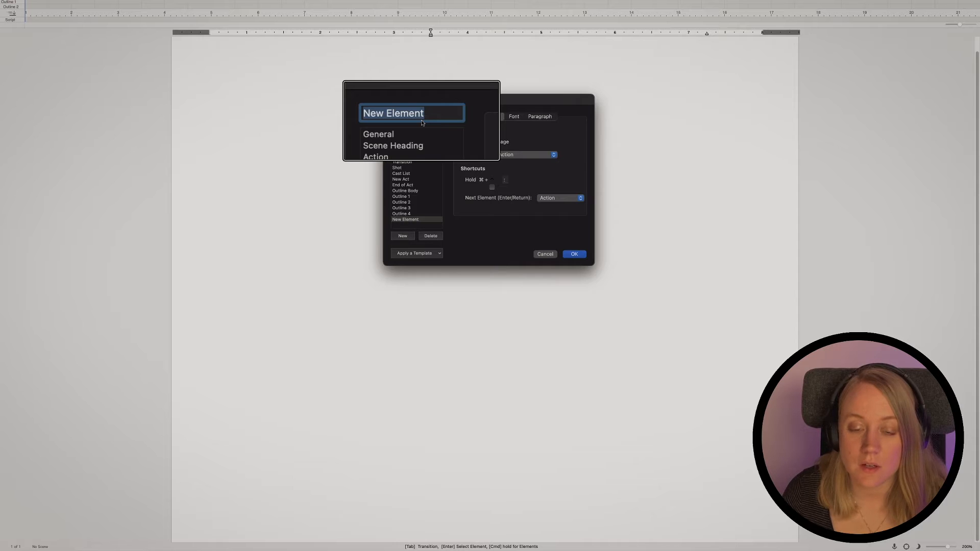
{"action": "type", "text": "Tre"}
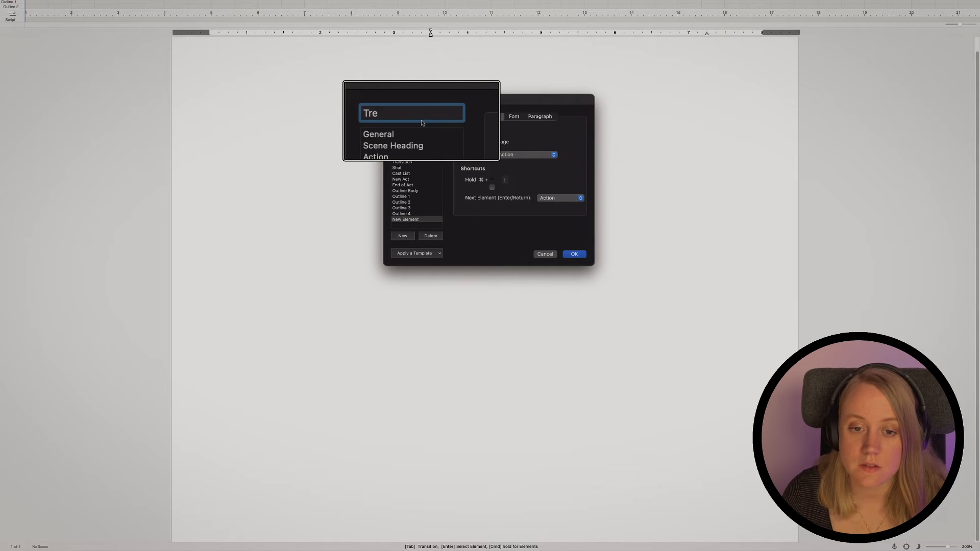
{"action": "type", "text": "atment headings"}
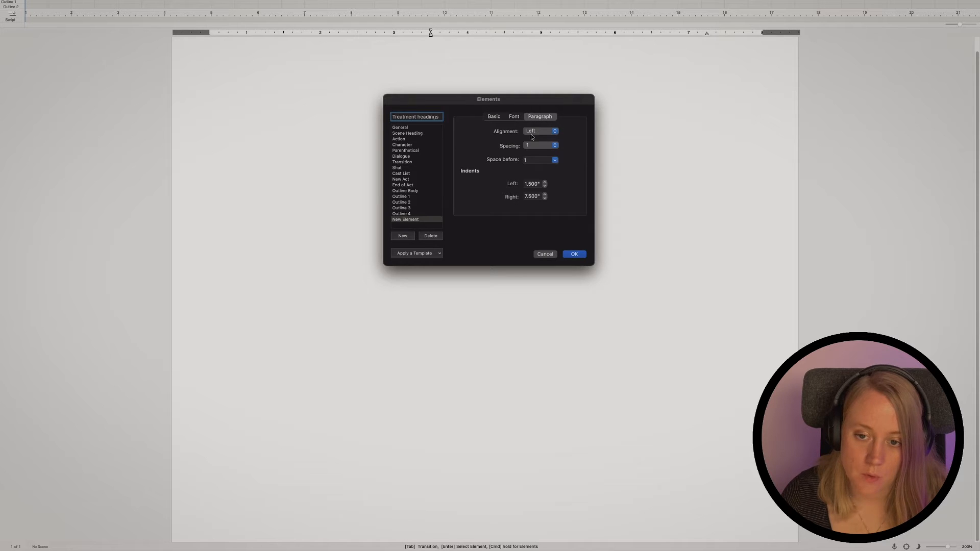
{"action": "left_click", "coordinate": [540, 130]}
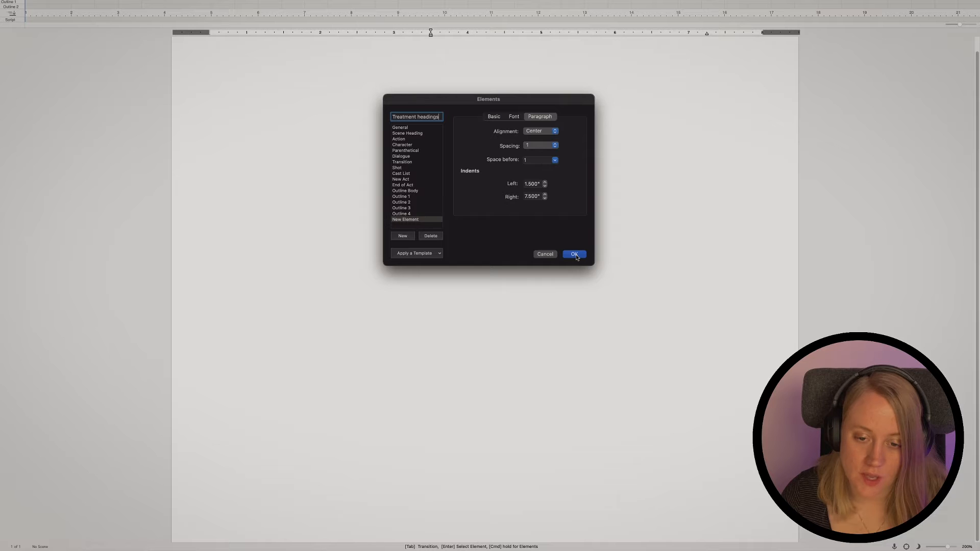
{"action": "mouse_move", "coordinate": [475, 196]}
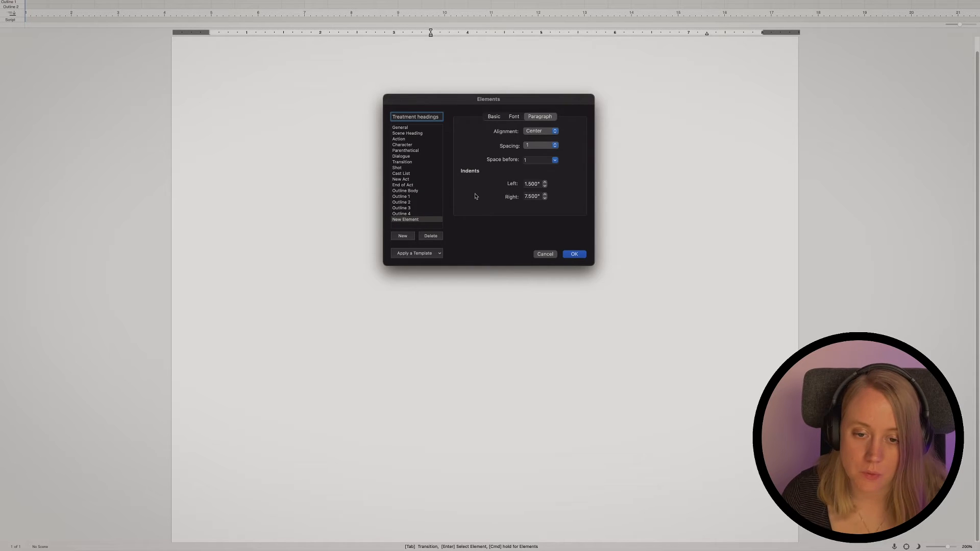
{"action": "mouse_move", "coordinate": [514, 203]}
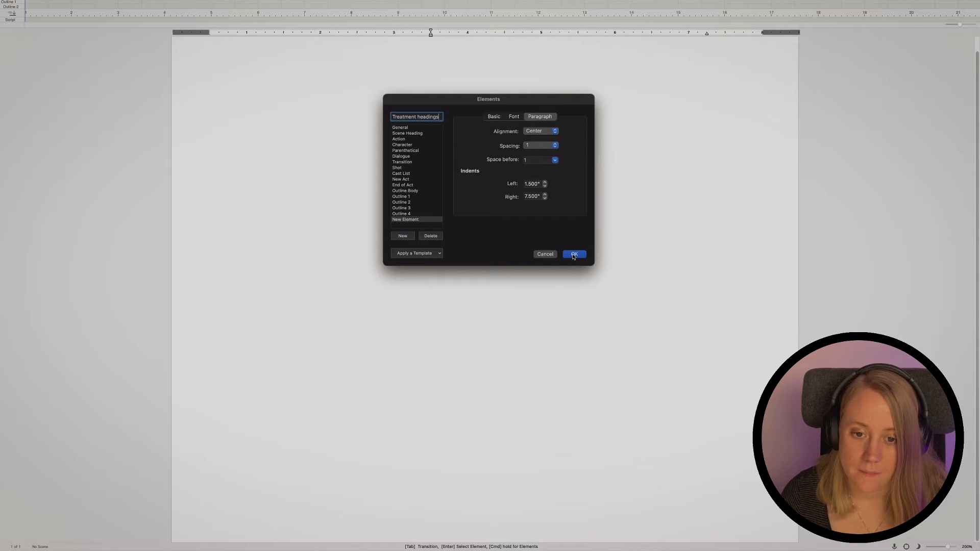
{"action": "left_click", "coordinate": [573, 254]}
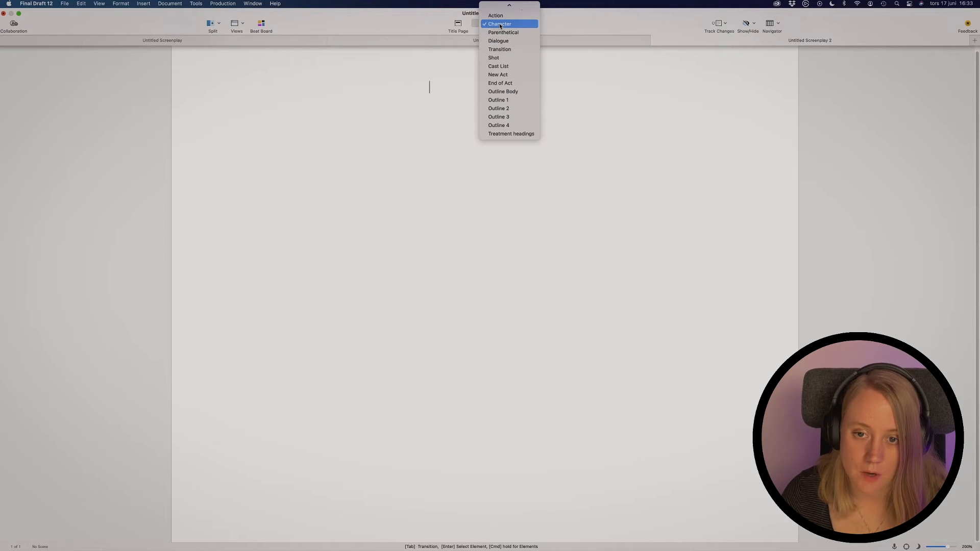
{"action": "mouse_move", "coordinate": [508, 88]}
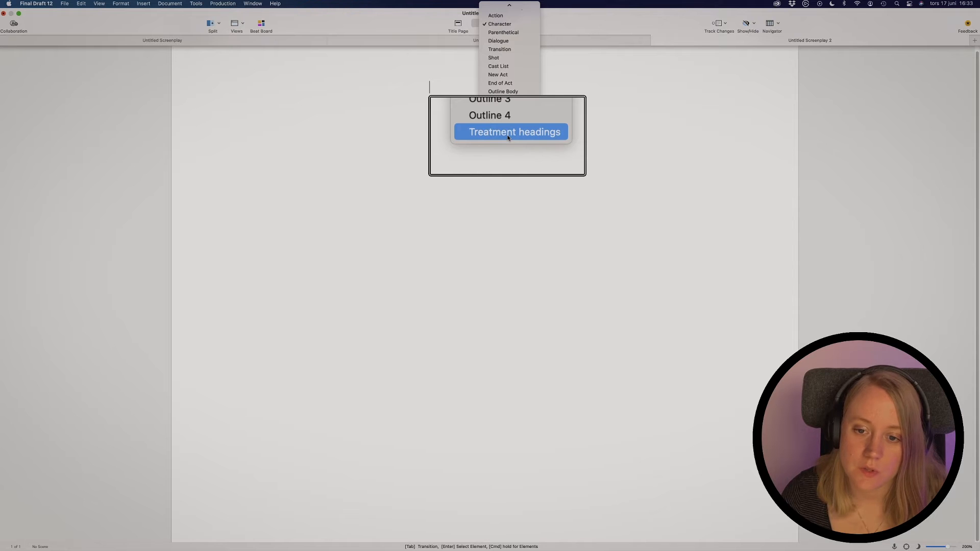
Make the first line a Treatment headings element and enter the title 'Snow treatment'
{"action": "left_click", "coordinate": [514, 132]}
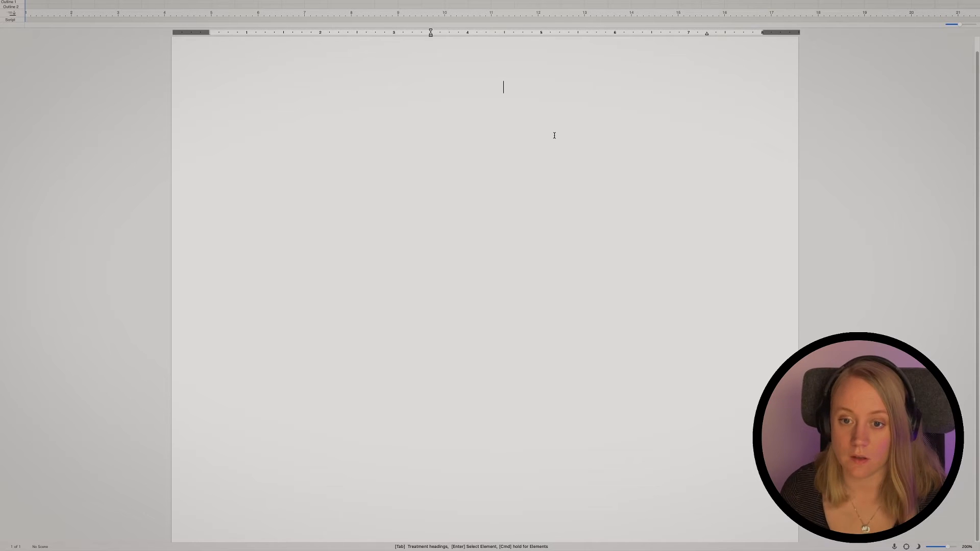
{"action": "type", "text": "Snow"}
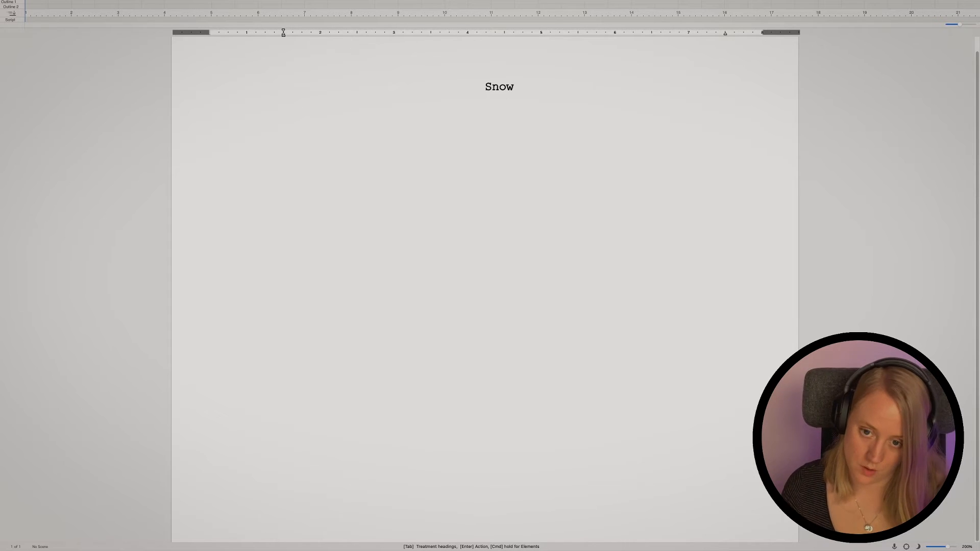
{"action": "type", "text": "treat"}
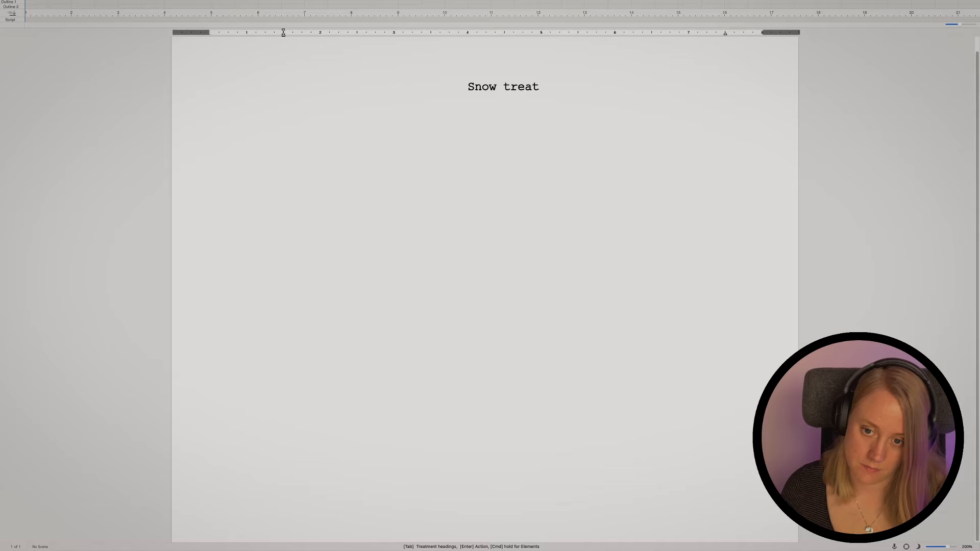
{"action": "type", "text": "ment"}
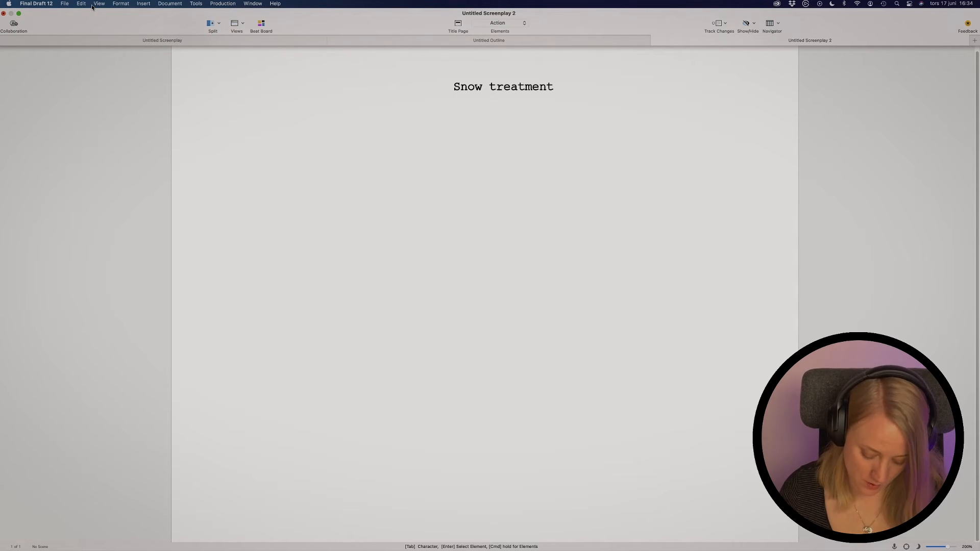
Add a new element named 'Treatment scene', keeping its paragraph alignment Left
{"action": "left_click", "coordinate": [121, 4]}
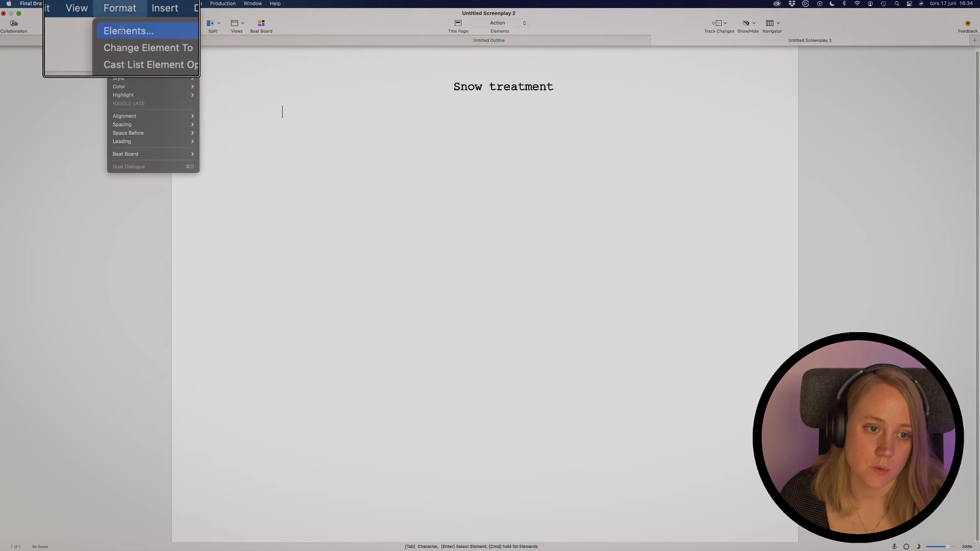
{"action": "left_click", "coordinate": [128, 31]}
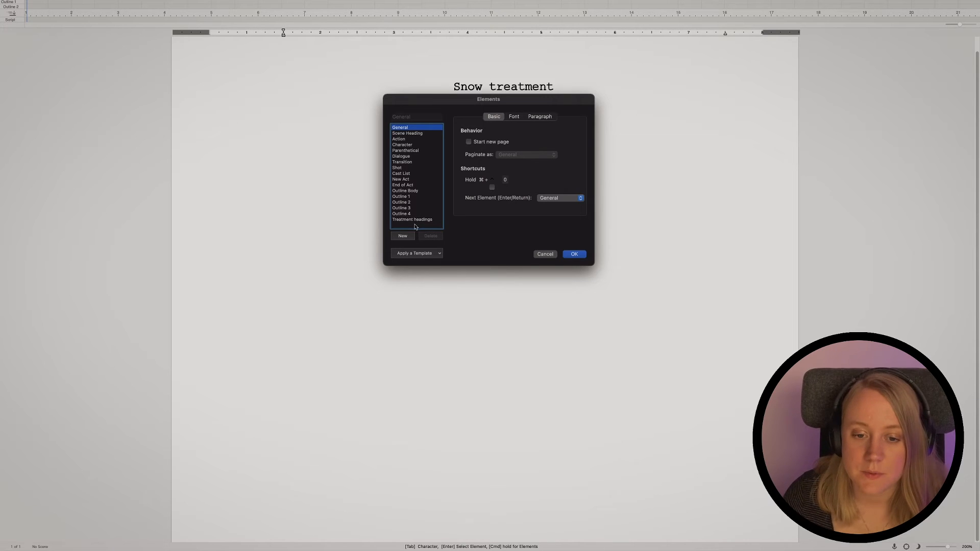
{"action": "left_click", "coordinate": [402, 236]}
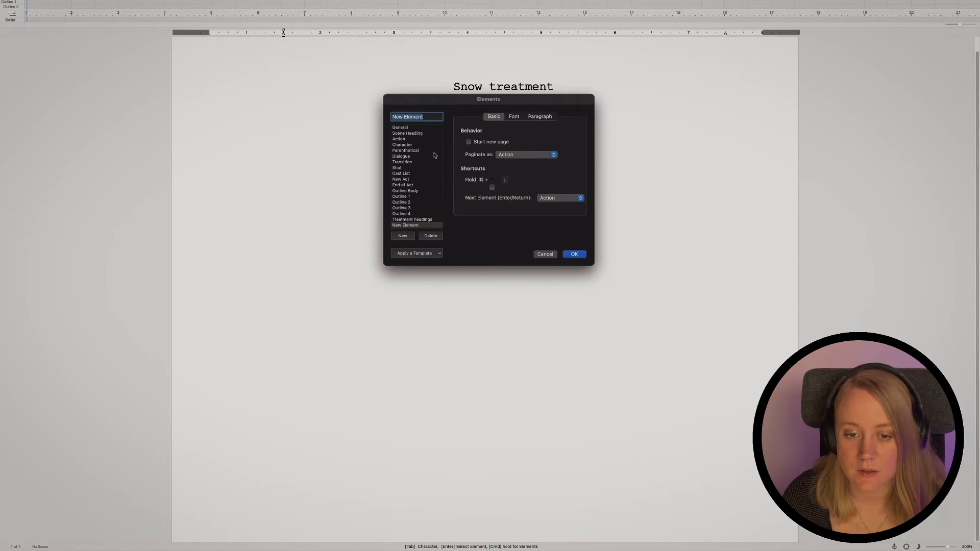
{"action": "type", "text": "Trea"}
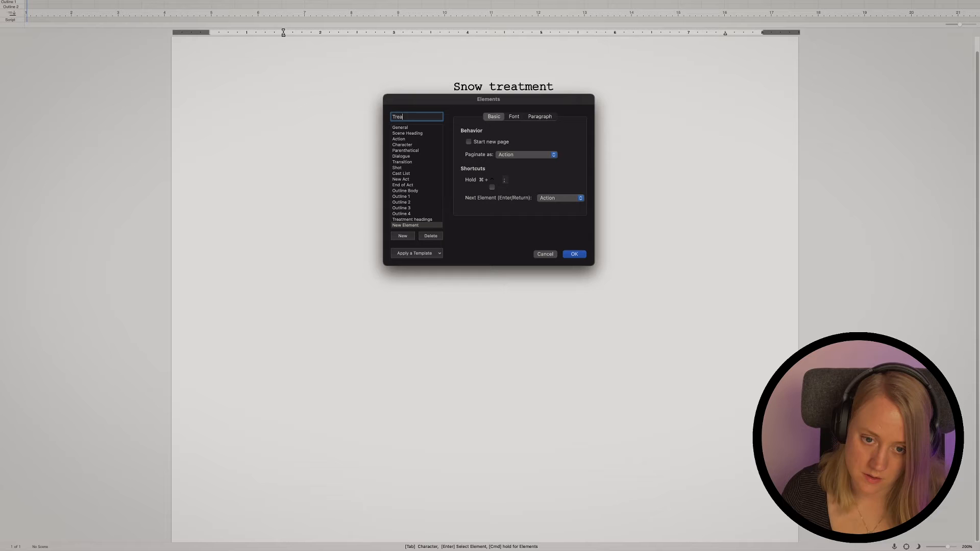
{"action": "type", "text": "tment"}
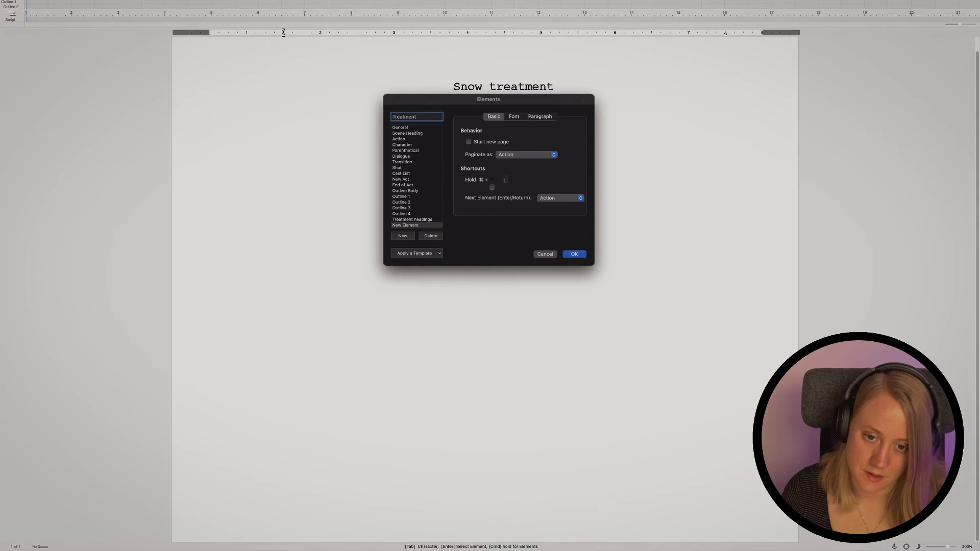
{"action": "type", "text": "scene"}
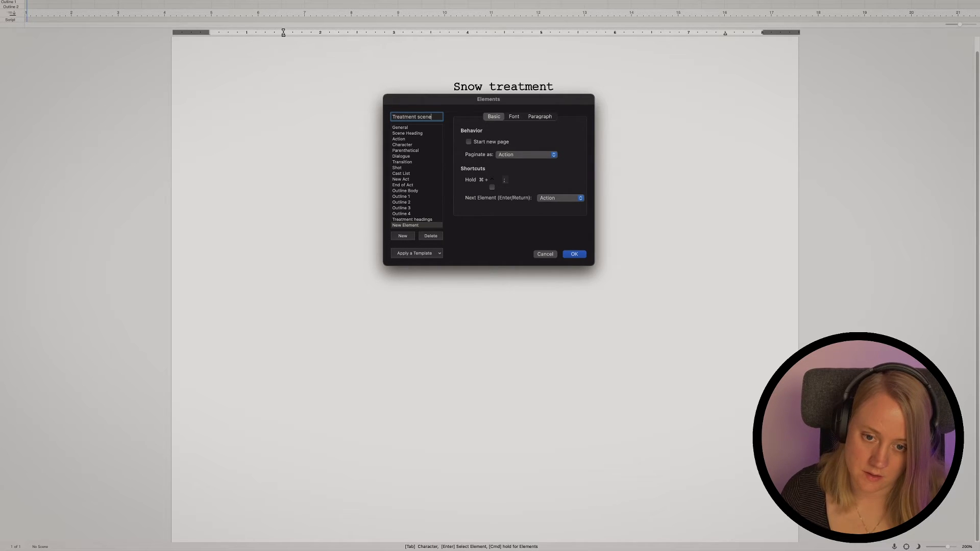
{"action": "left_click", "coordinate": [539, 117]}
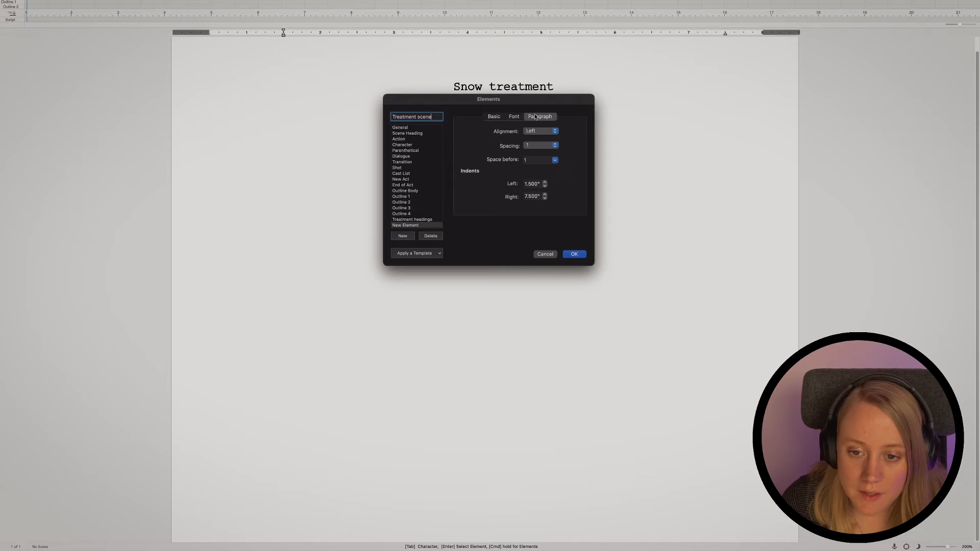
{"action": "left_click", "coordinate": [539, 130]}
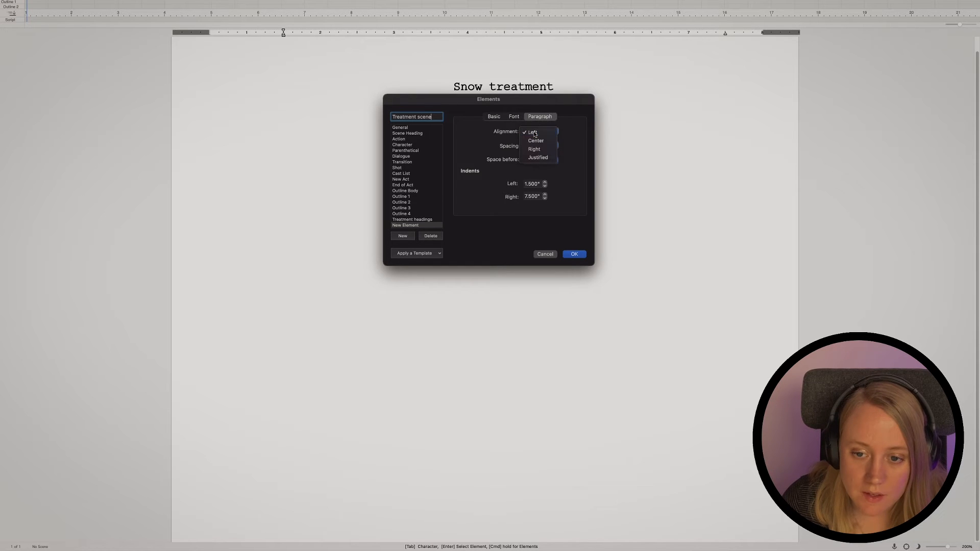
{"action": "left_click", "coordinate": [539, 146]}
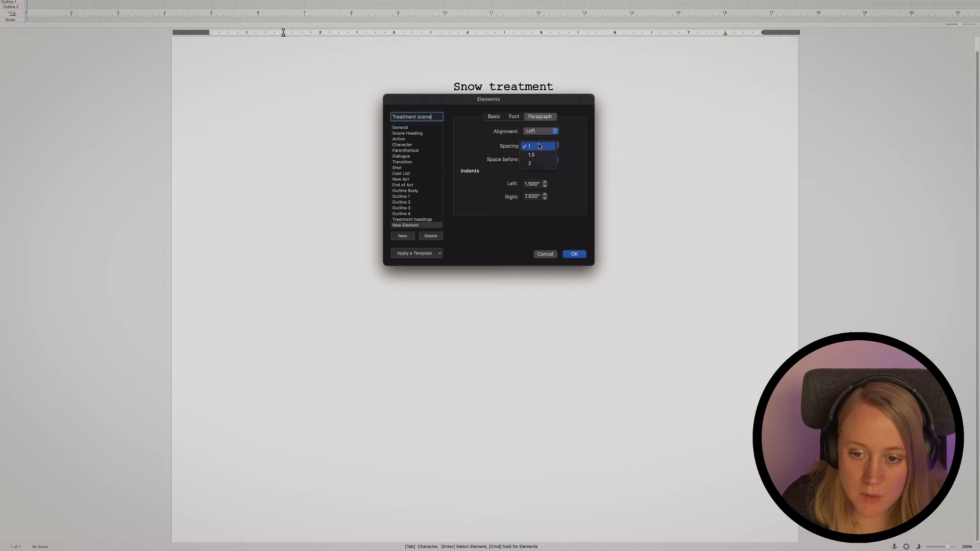
{"action": "mouse_move", "coordinate": [534, 155]}
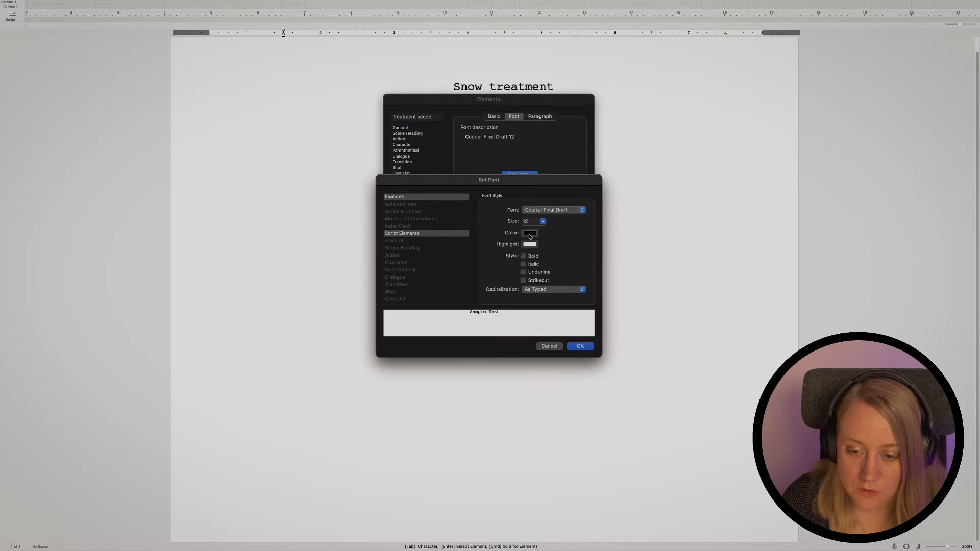
{"action": "mouse_move", "coordinate": [530, 236]}
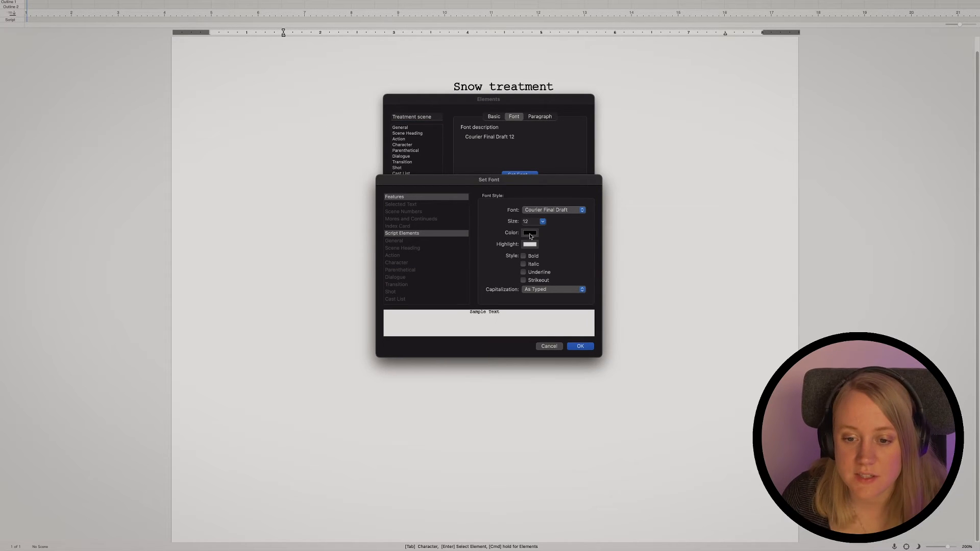
Set the Treatment scene font to red, underlined, with All Caps capitalization
{"action": "left_click", "coordinate": [529, 233]}
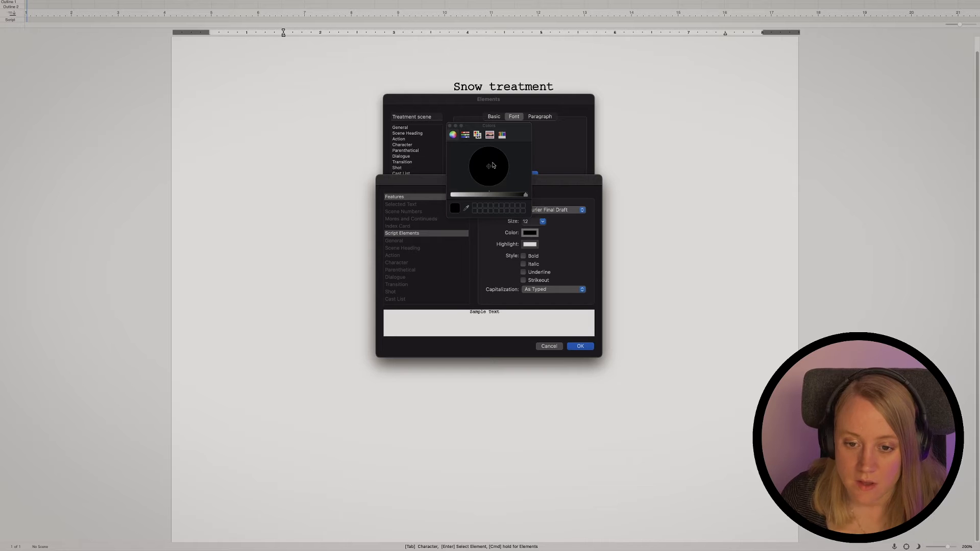
{"action": "left_click", "coordinate": [503, 174]}
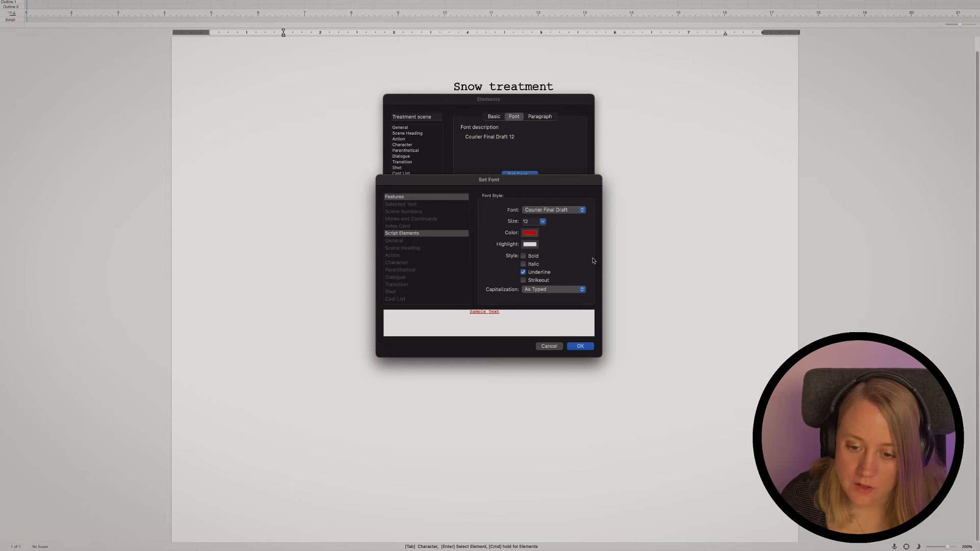
{"action": "mouse_move", "coordinate": [580, 346]}
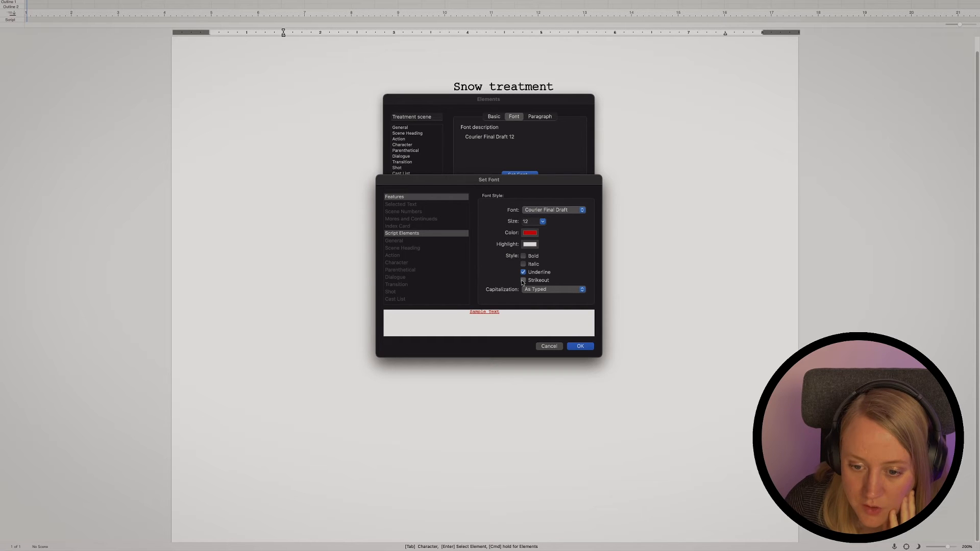
{"action": "left_click", "coordinate": [553, 289]}
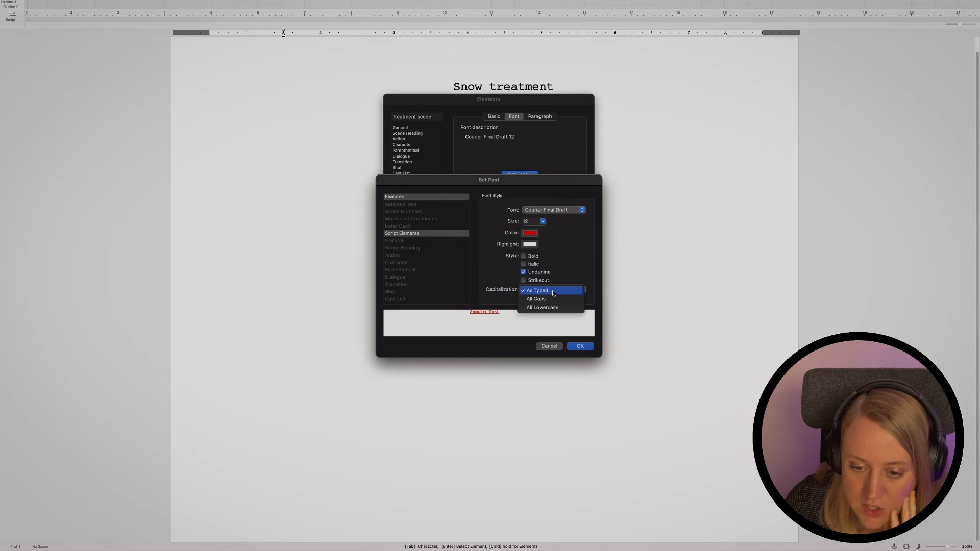
{"action": "left_click", "coordinate": [535, 300]}
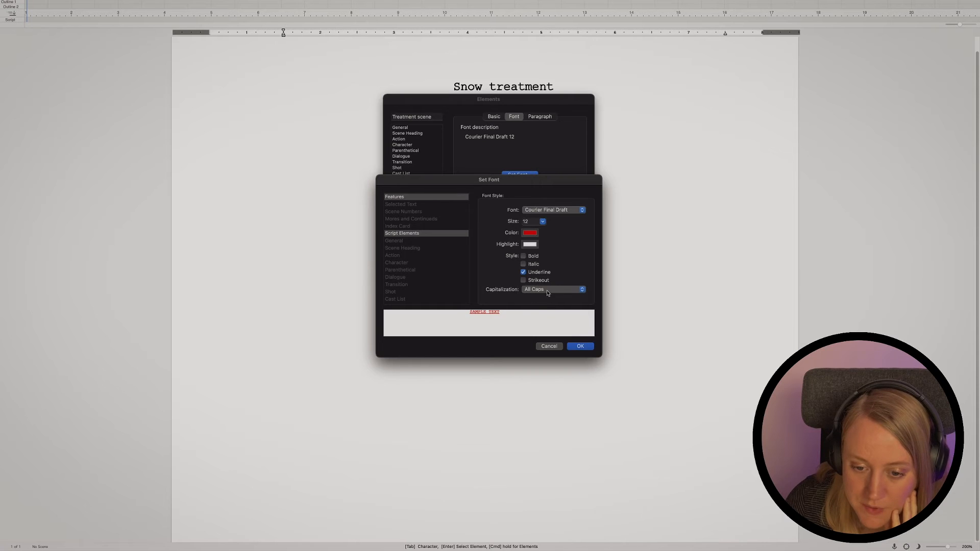
{"action": "left_click", "coordinate": [579, 346]}
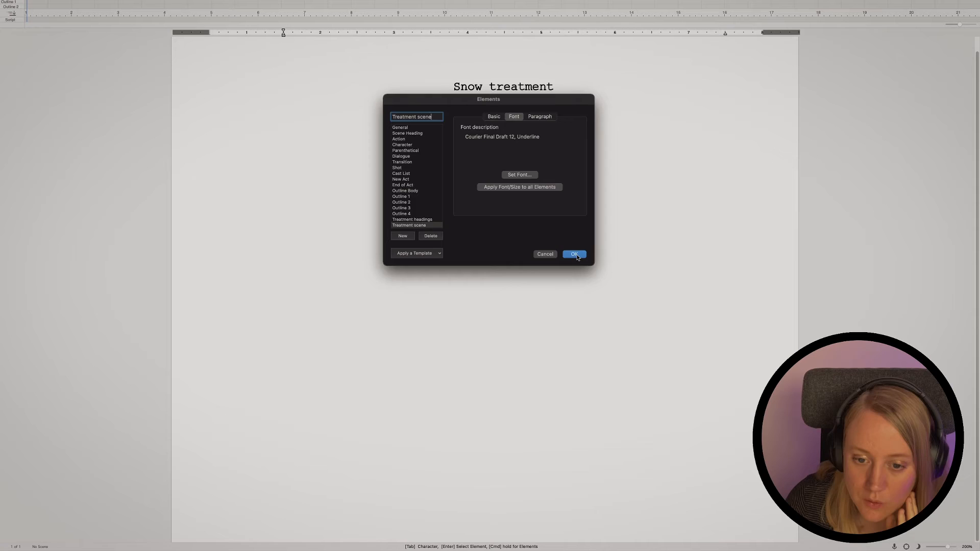
Save the Treatment scene element and apply it to the line below the title
{"action": "left_click", "coordinate": [573, 254]}
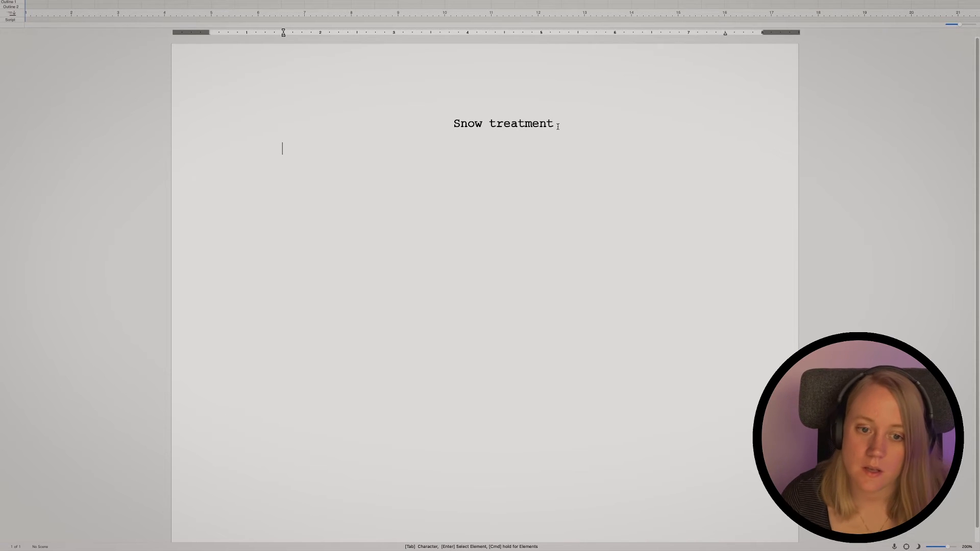
{"action": "left_click", "coordinate": [512, 24]}
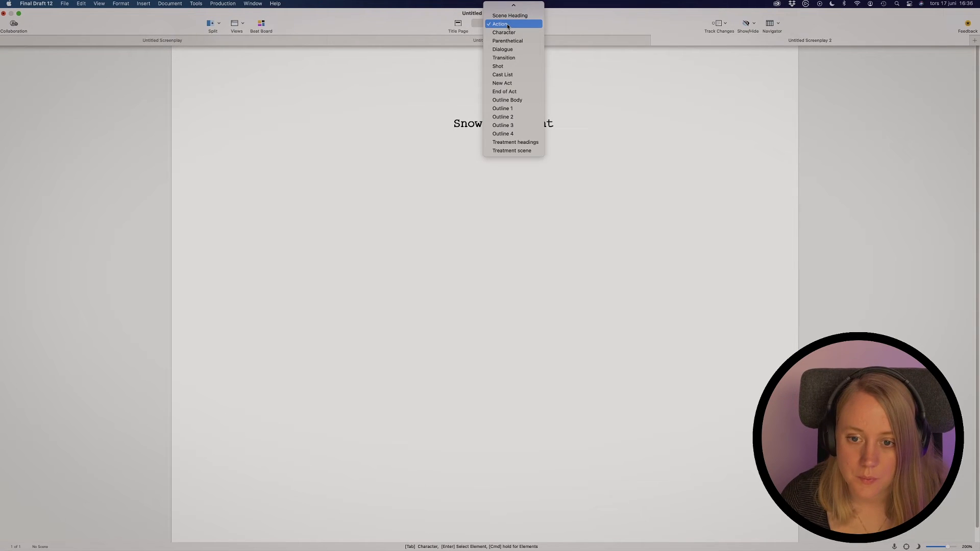
{"action": "mouse_move", "coordinate": [512, 150]}
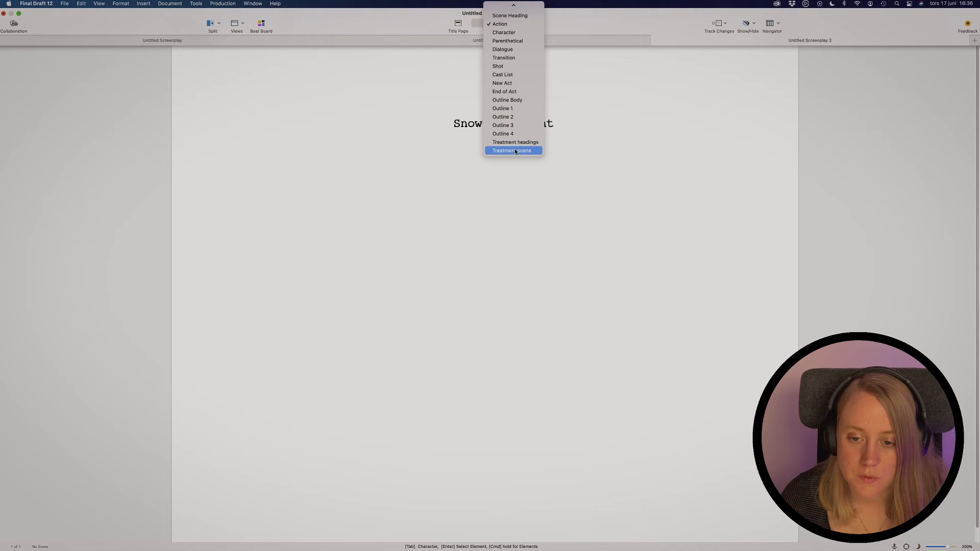
{"action": "left_click", "coordinate": [512, 150]}
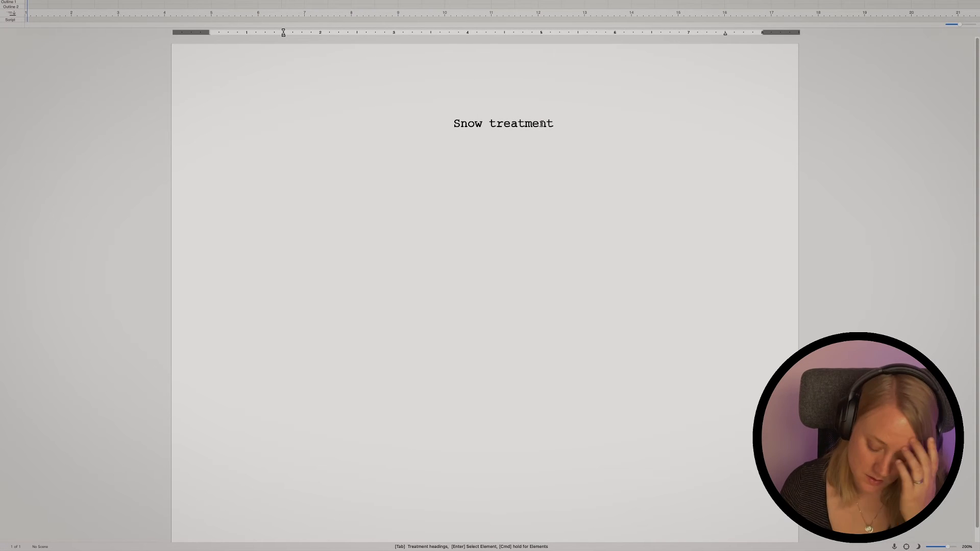
{"action": "left_click", "coordinate": [286, 154]}
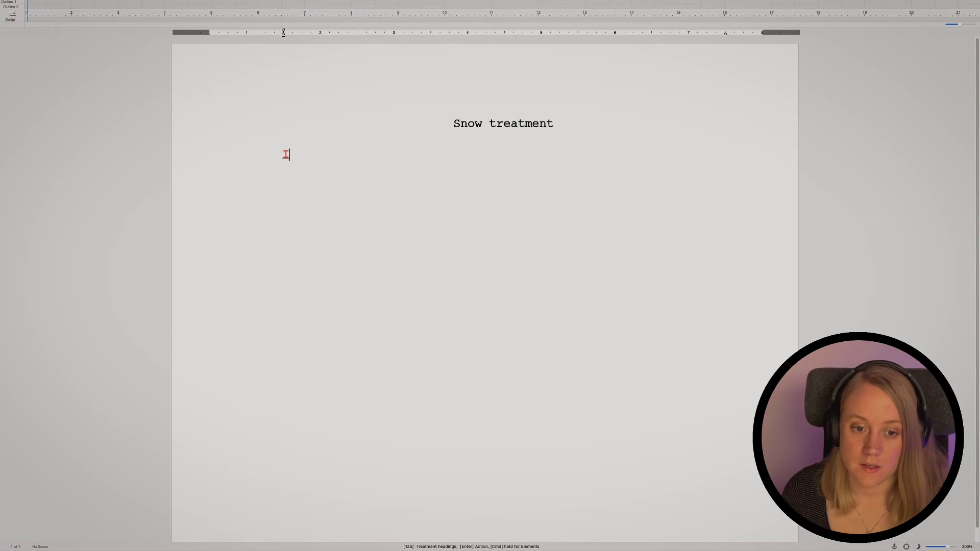
Enter the scene heading 'Int.hospial - night', correcting the mistyped 'night'
{"action": "type", "text": "Int."}
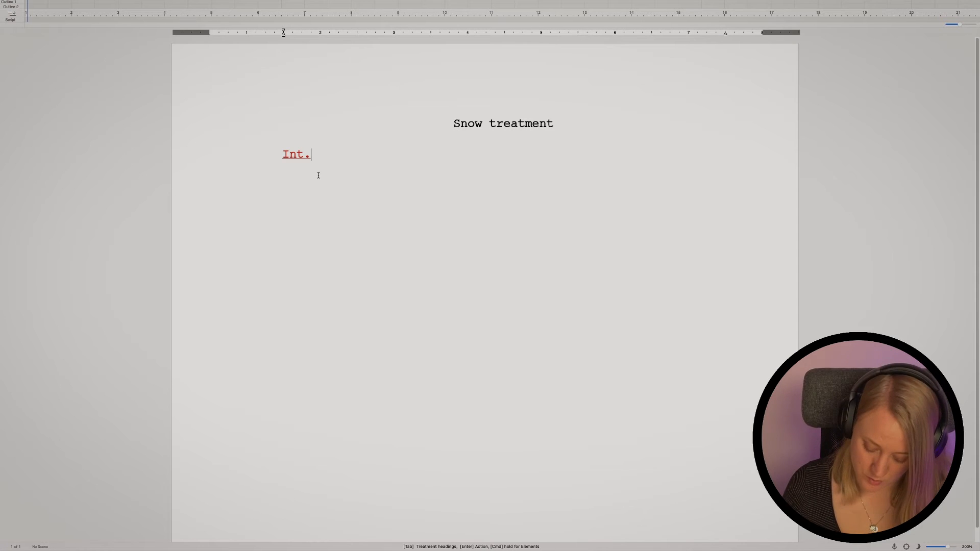
{"action": "type", "text": "hospia"}
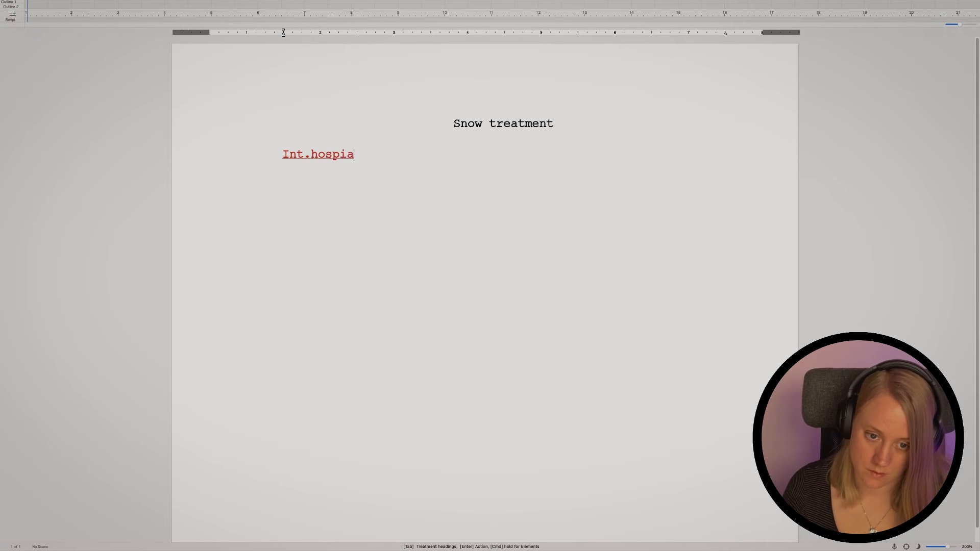
{"action": "type", "text": "l - no9gh"}
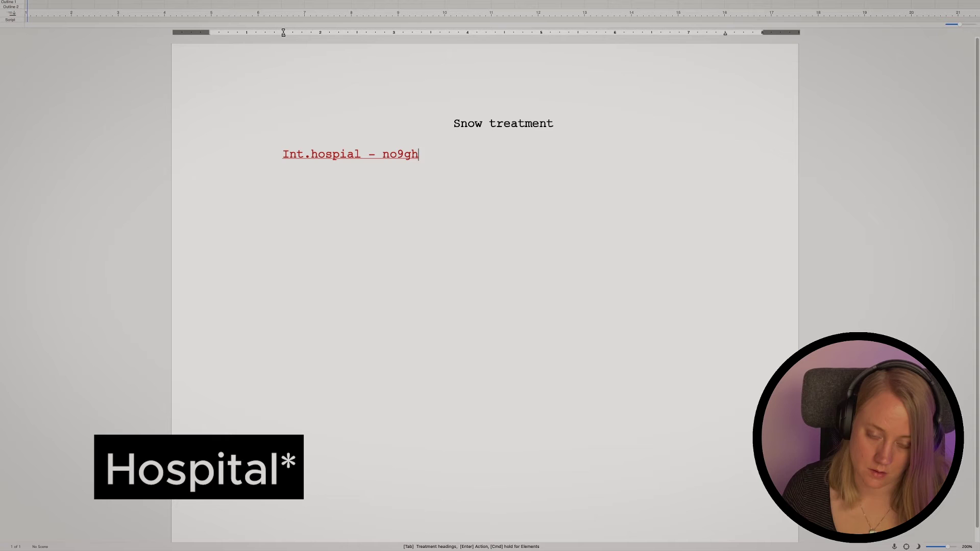
{"action": "type", "text": "night"}
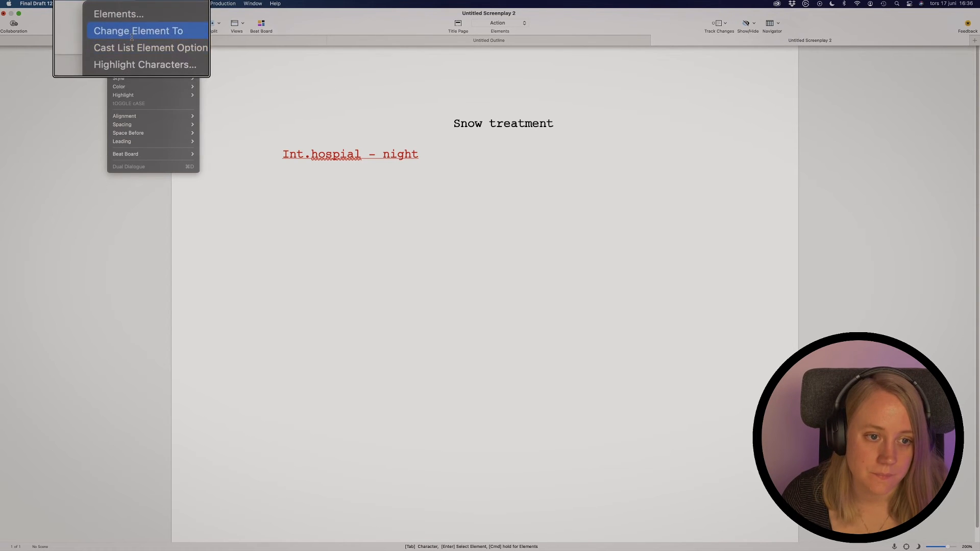
Add a new element named 'Treatment text'
{"action": "left_click", "coordinate": [117, 13]}
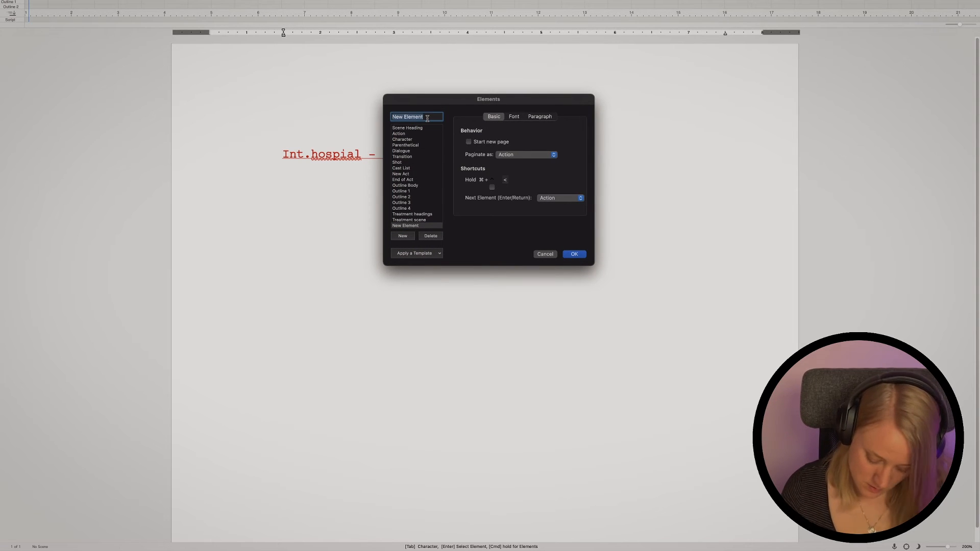
{"action": "type", "text": "Trea"}
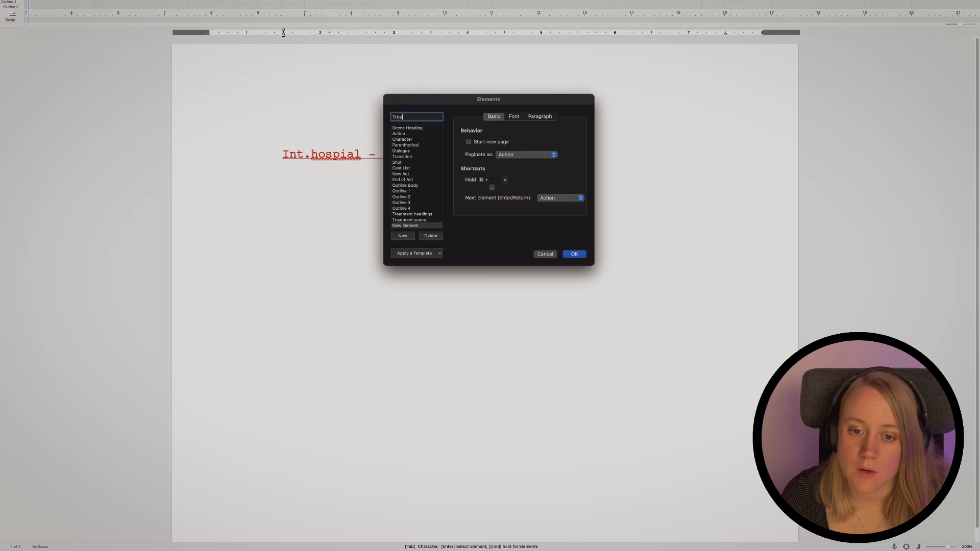
{"action": "type", "text": "tment"}
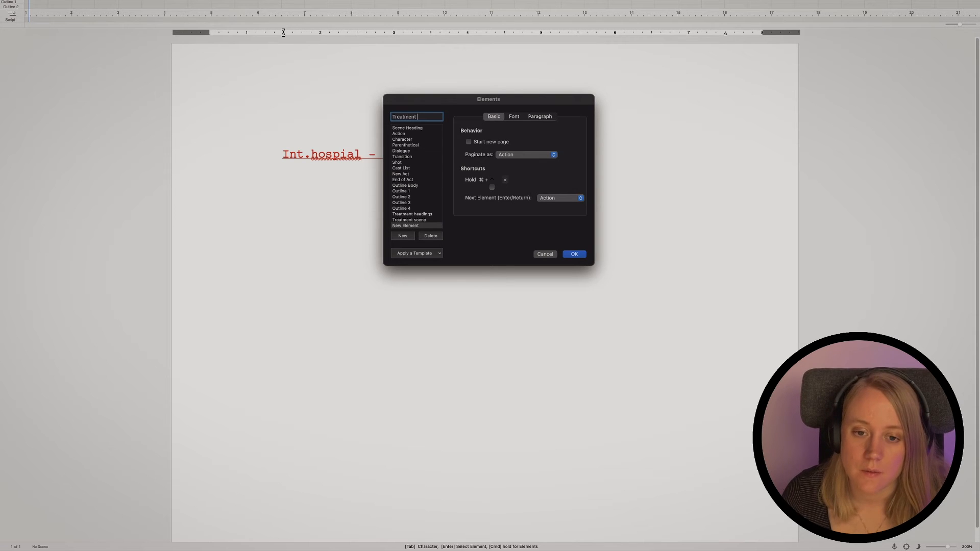
{"action": "type", "text": "tez"}
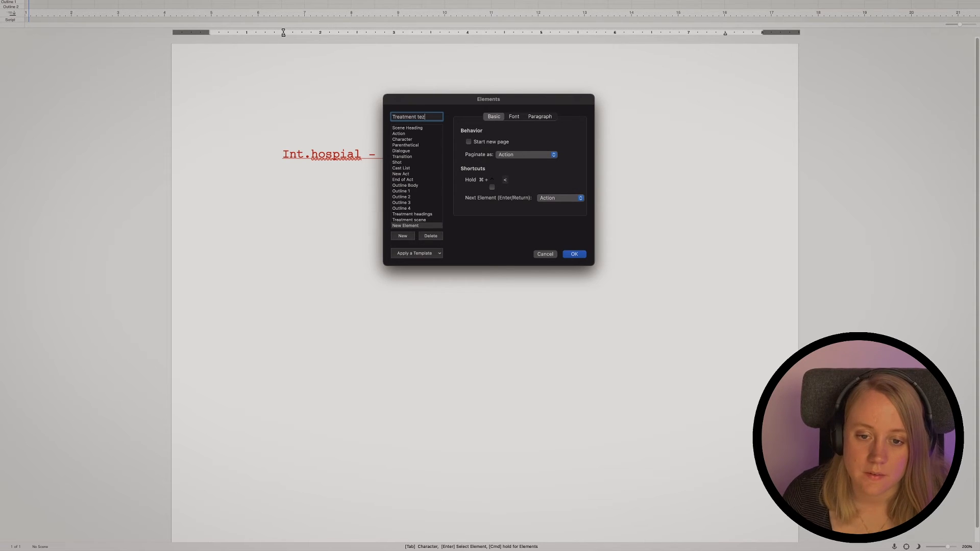
{"action": "left_click", "coordinate": [573, 255]}
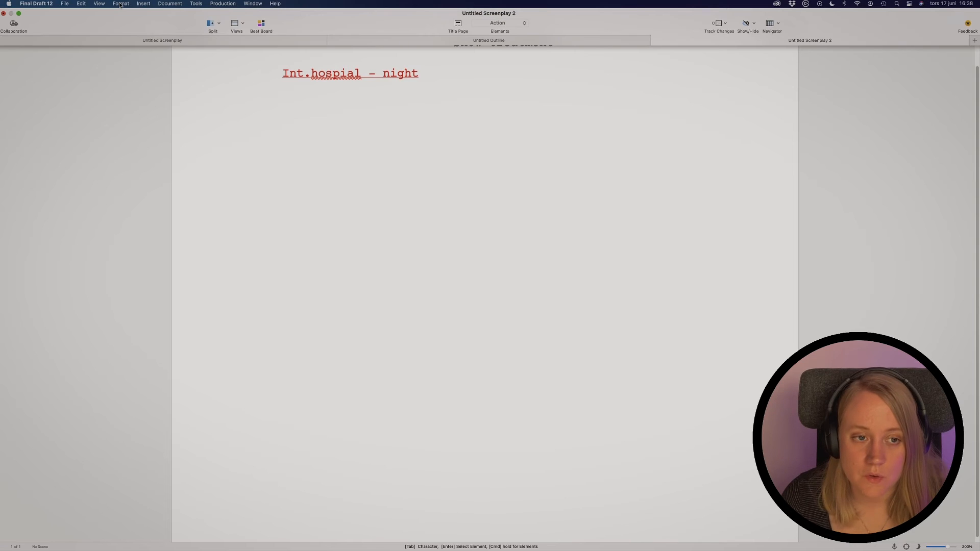
Set Treatment scene's Next Element to Treatment text
{"action": "left_click", "coordinate": [121, 4]}
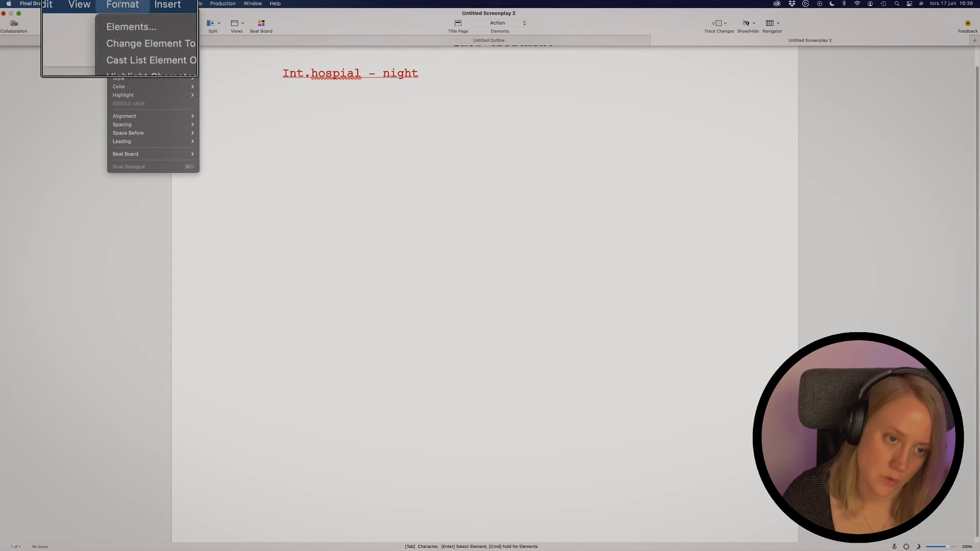
{"action": "left_click", "coordinate": [129, 27]}
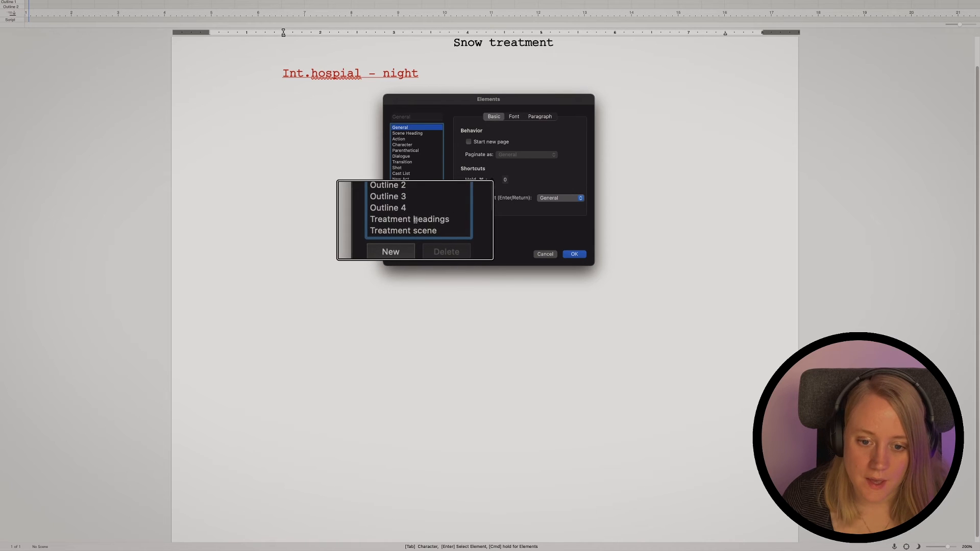
{"action": "scroll", "scroll_direction": "down", "scroll_amount": 3}
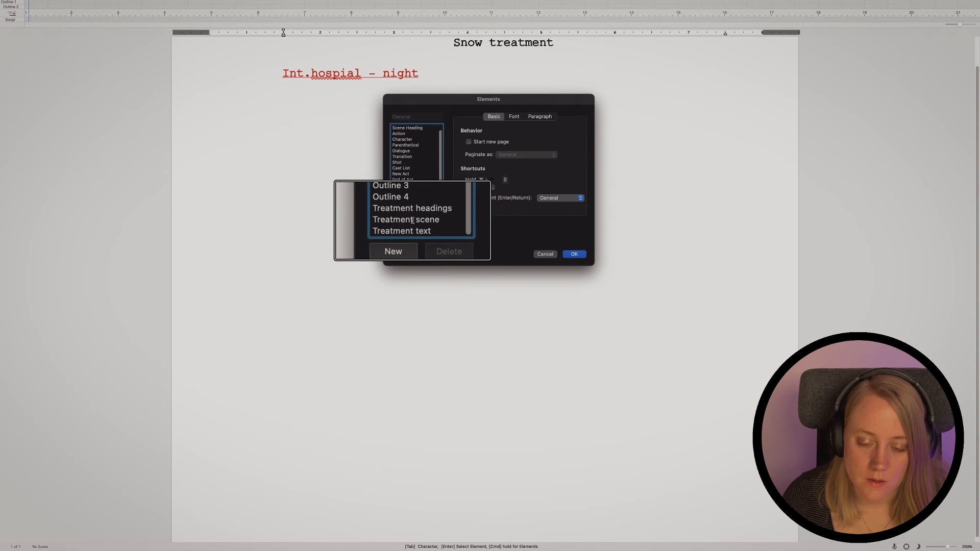
{"action": "left_click", "coordinate": [406, 219]}
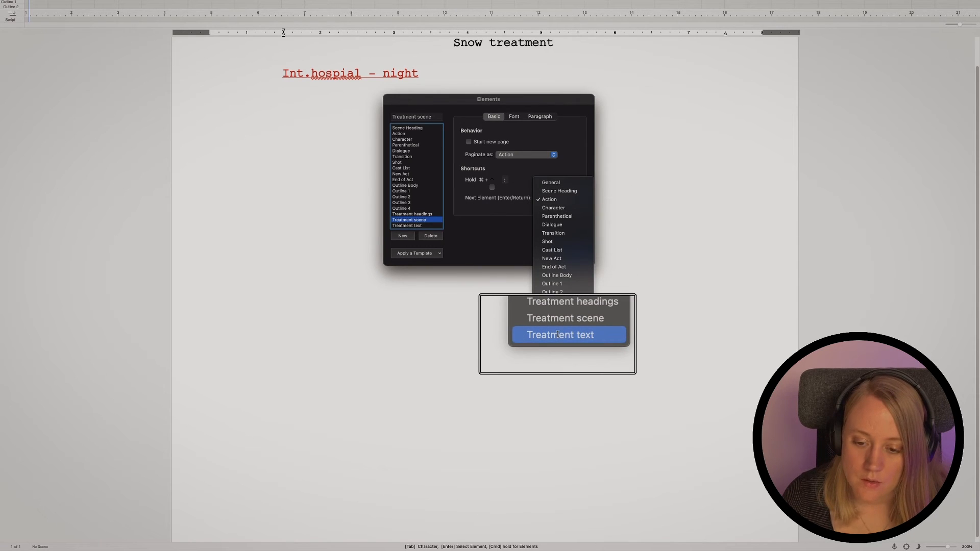
{"action": "left_click", "coordinate": [560, 335]}
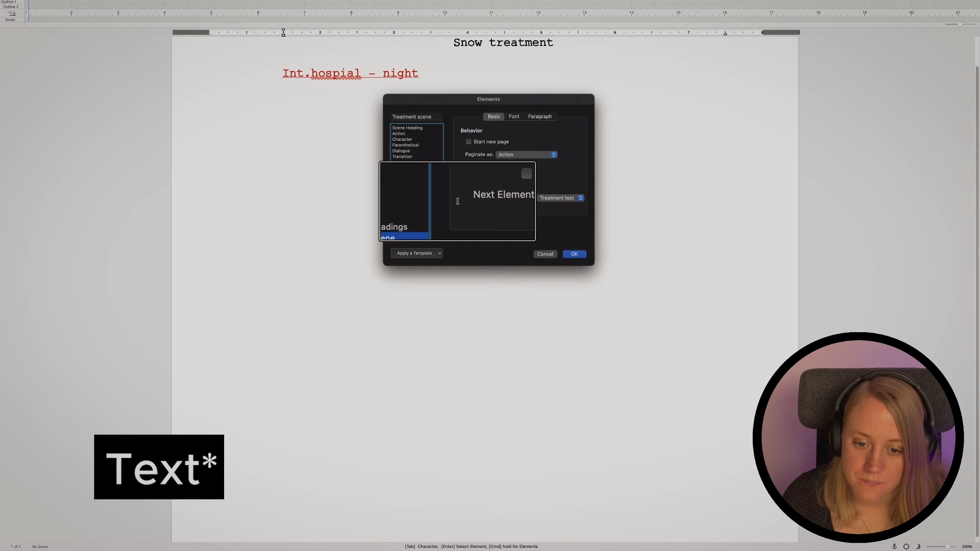
{"action": "left_click", "coordinate": [573, 255]}
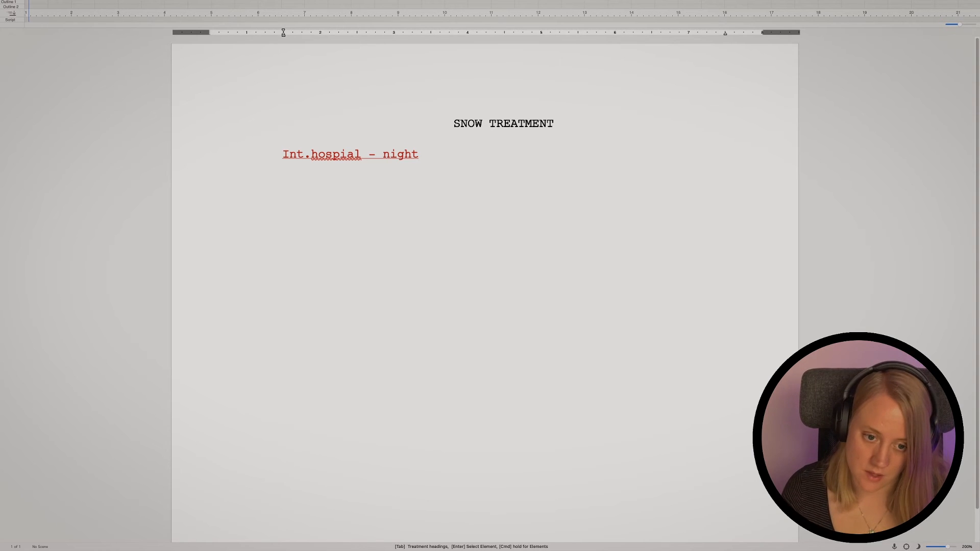
Enter the description 'A girl goes' on the line below the scene heading
{"action": "type", "text": "A girl"}
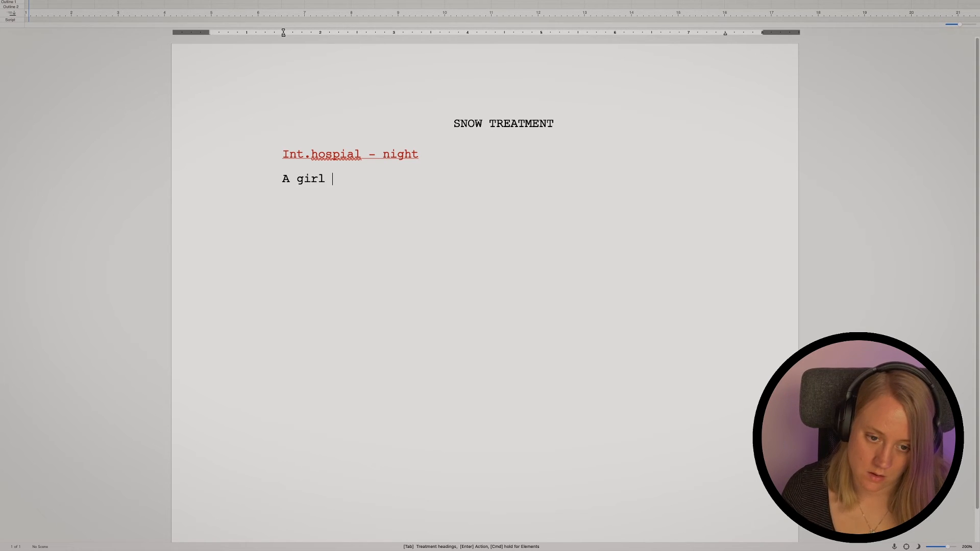
{"action": "type", "text": "goes"}
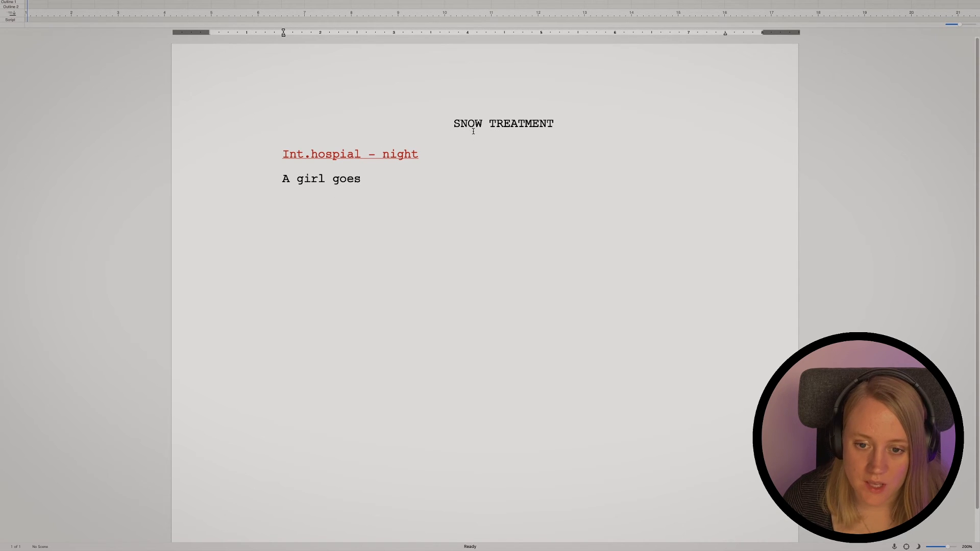
{"action": "mouse_move", "coordinate": [349, 143]}
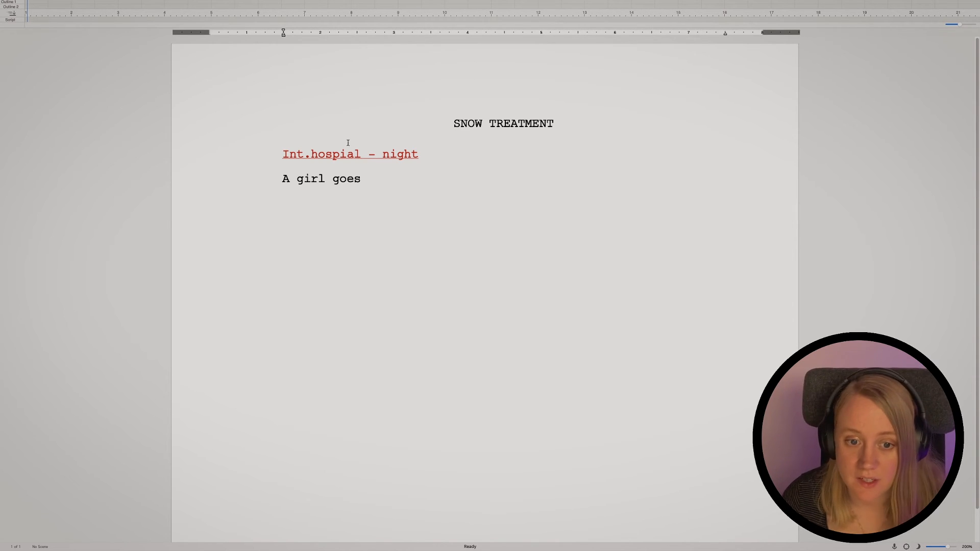
{"action": "mouse_move", "coordinate": [372, 165]}
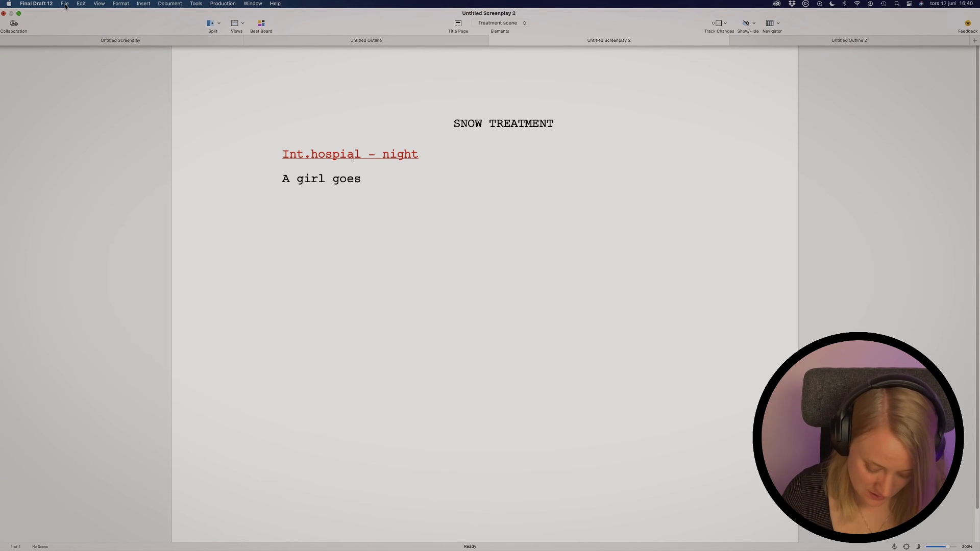
Save the document to My Templates as a custom template named 'Treatment'
{"action": "left_click", "coordinate": [64, 4]}
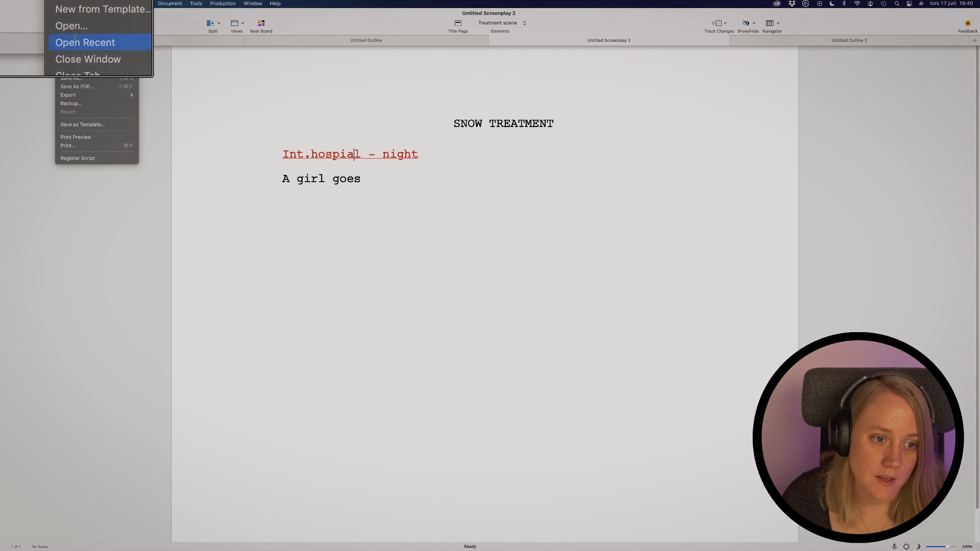
{"action": "mouse_move", "coordinate": [59, 101]}
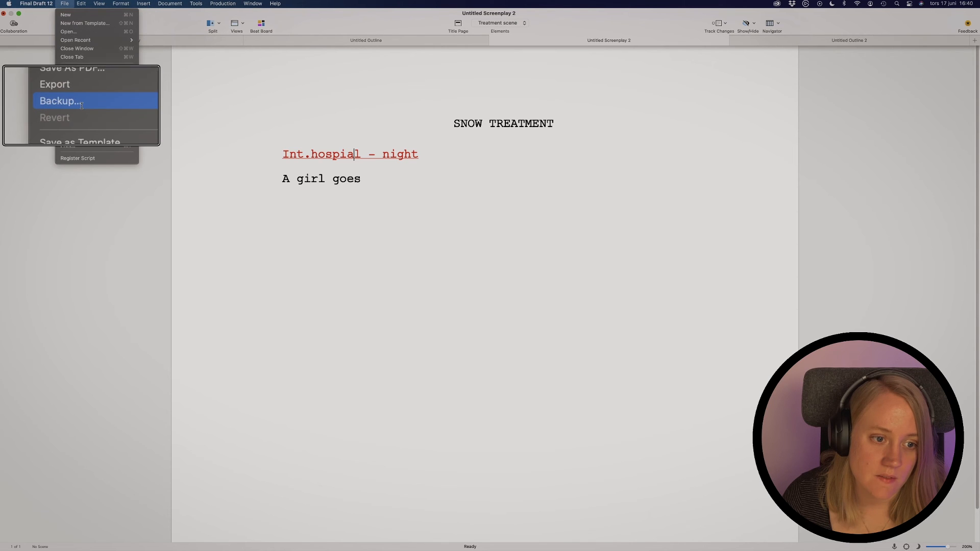
{"action": "left_click", "coordinate": [80, 142]}
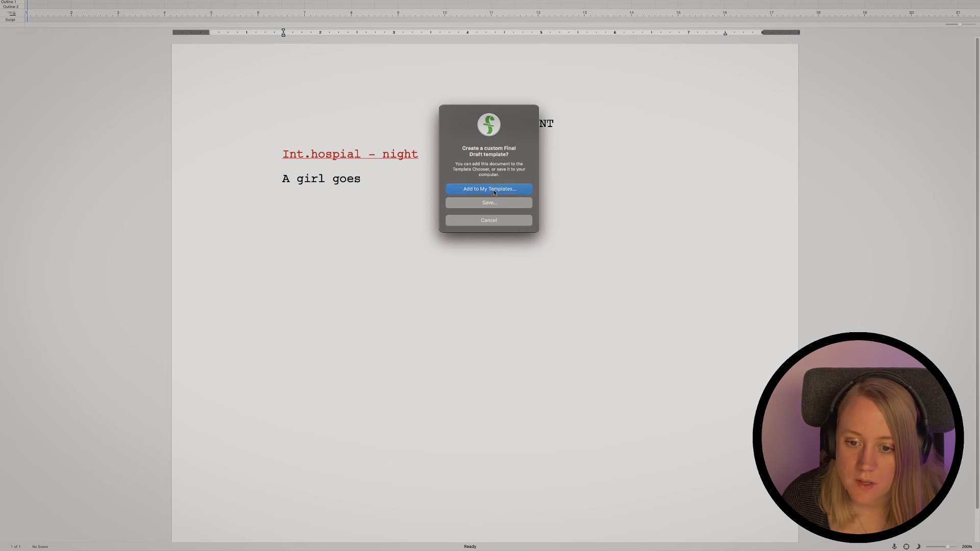
{"action": "left_click", "coordinate": [489, 202]}
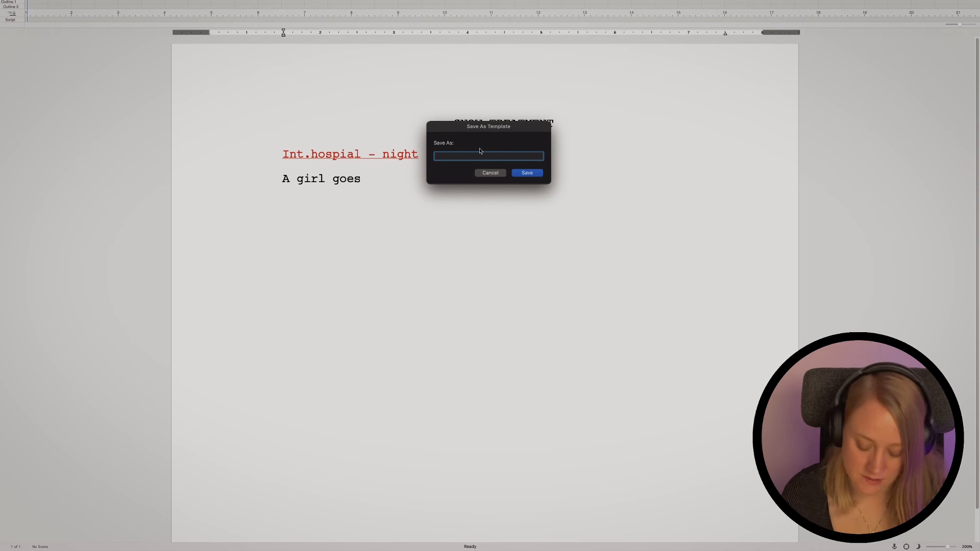
{"action": "type", "text": "Tret"}
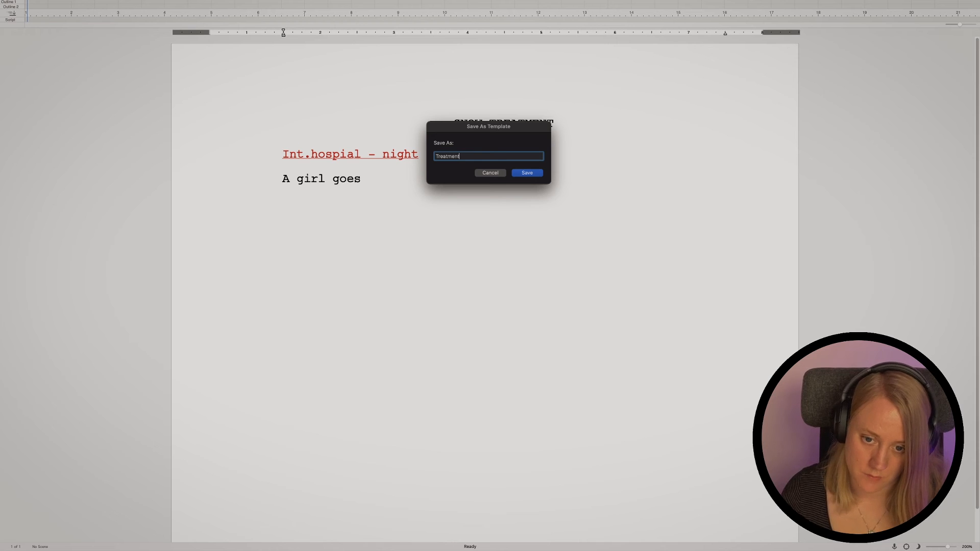
{"action": "left_click", "coordinate": [526, 172]}
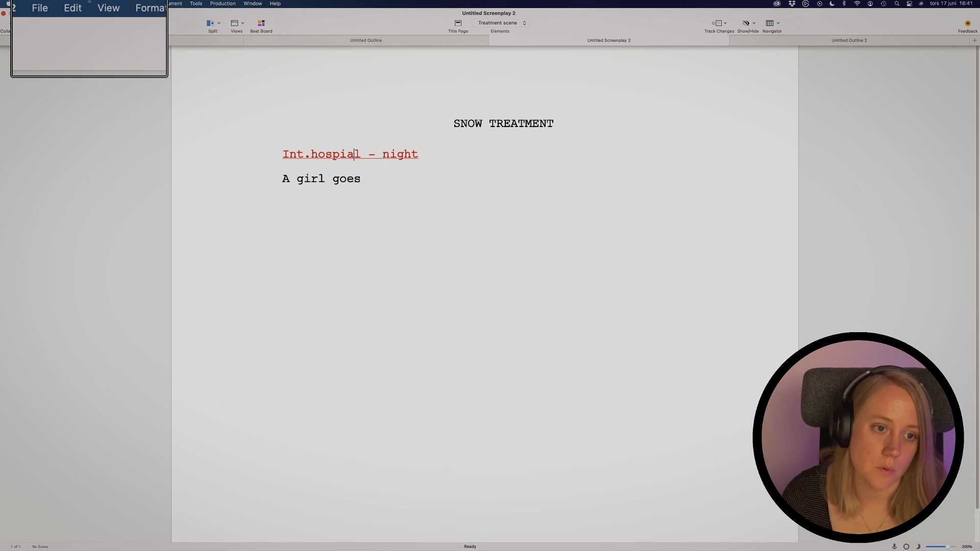
Show the My Templates category in New from Template, listing Treatment.fdxt
{"action": "left_click", "coordinate": [40, 7]}
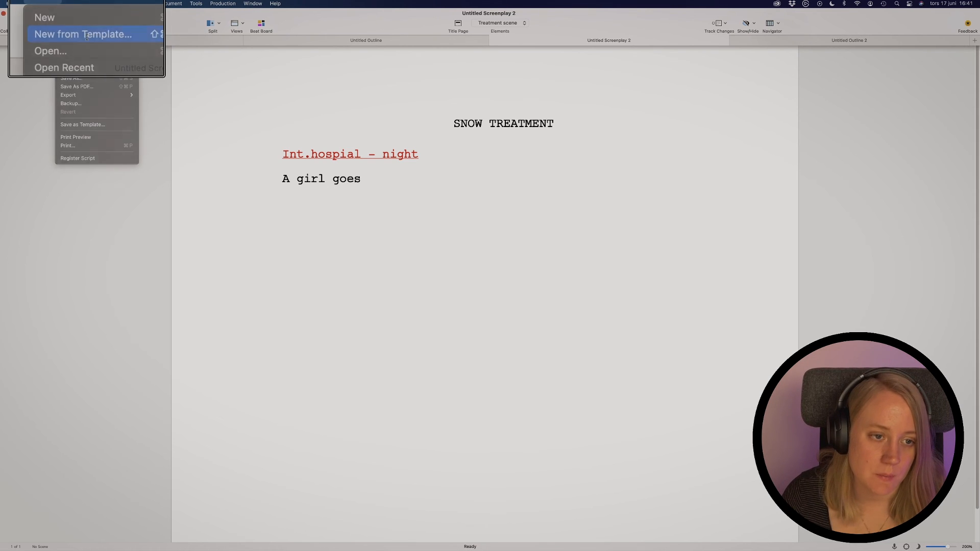
{"action": "left_click", "coordinate": [82, 34]}
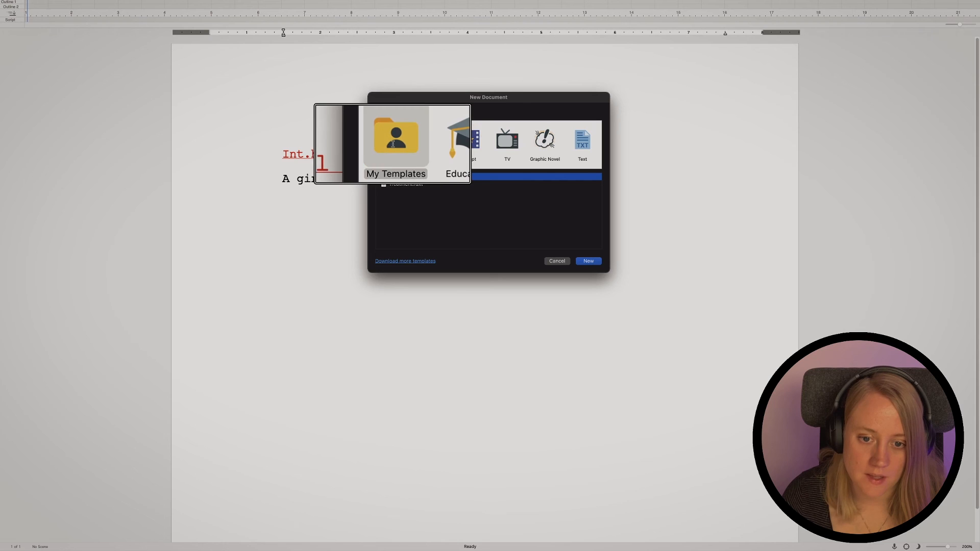
{"action": "left_click", "coordinate": [396, 144]}
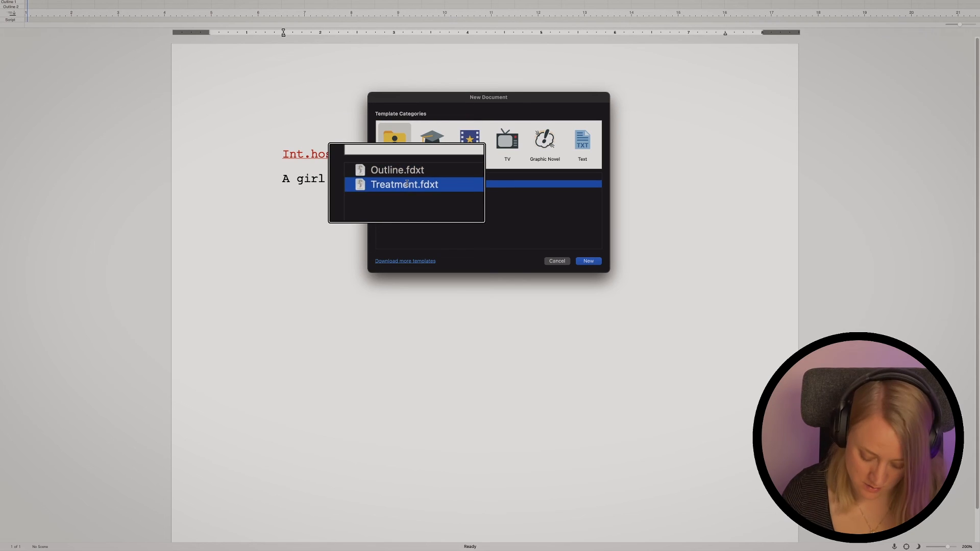